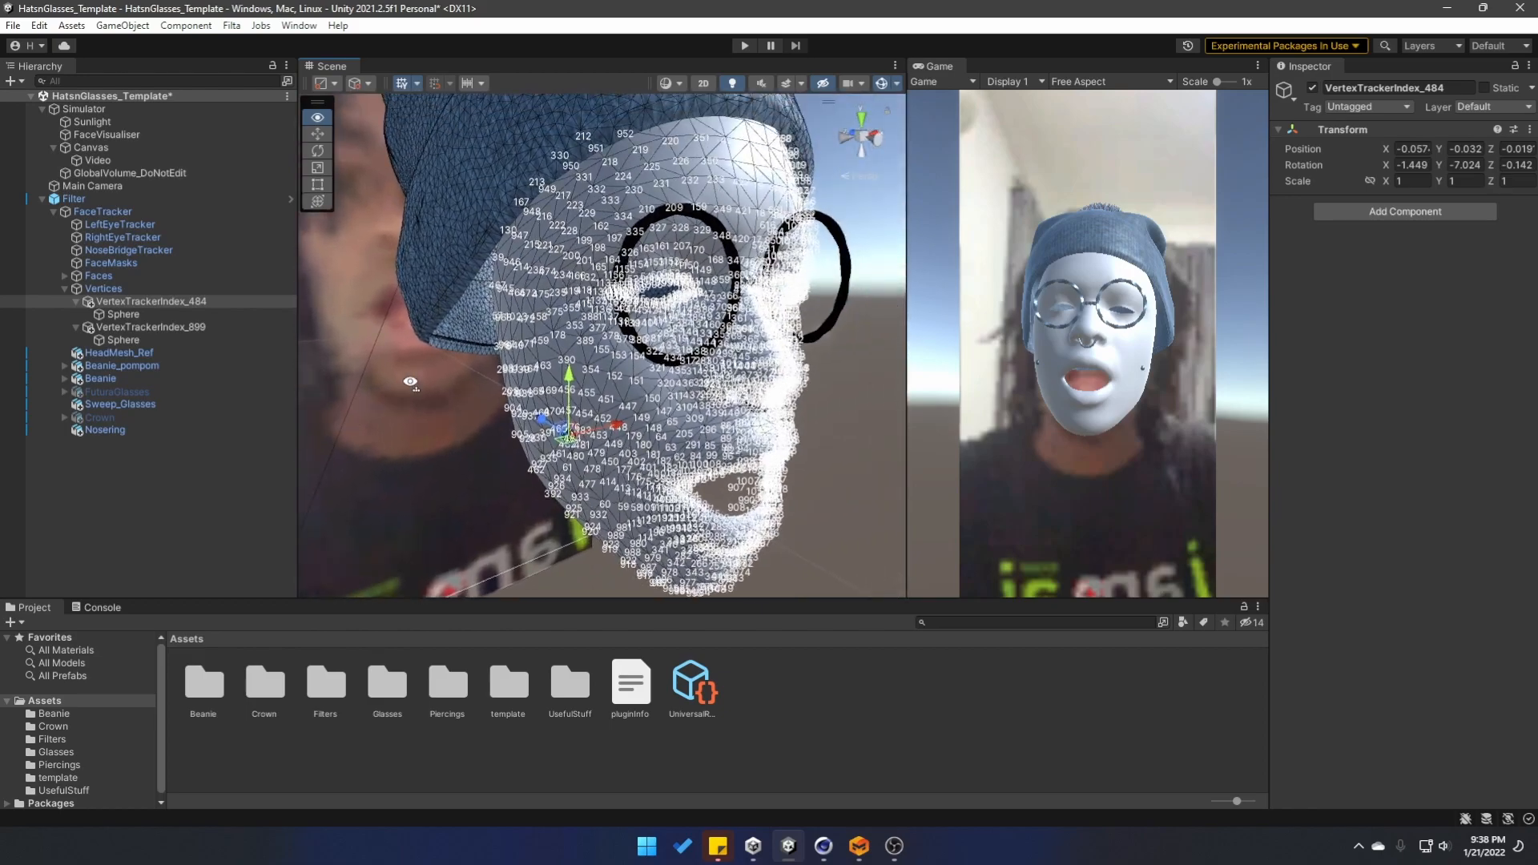
Review HeadMesh_F's import settings and reveal its file in Explorer.
left_click(447, 683)
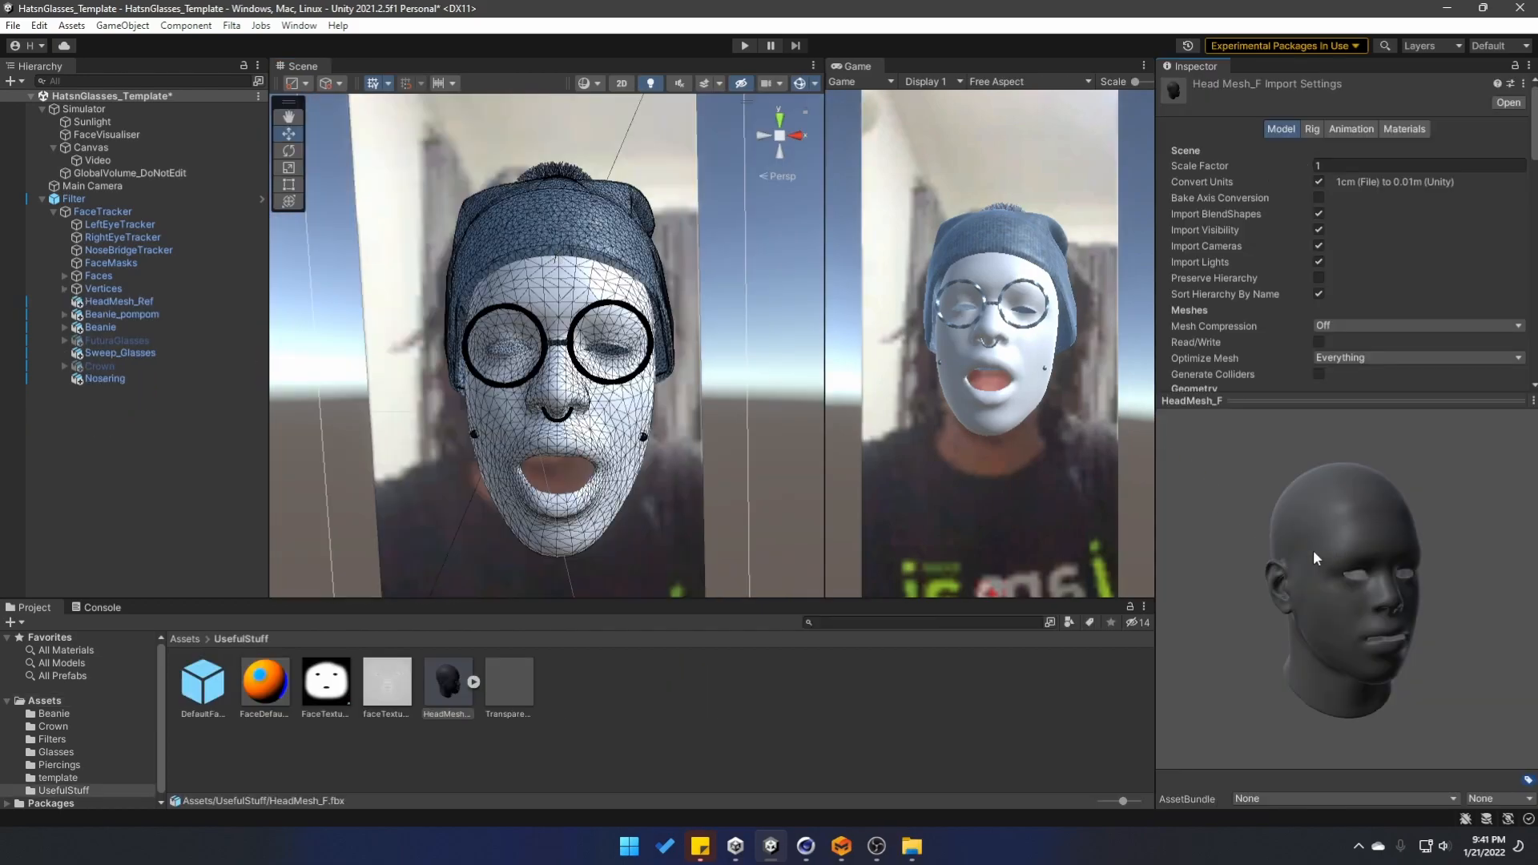
mouse_move(1169, 646)
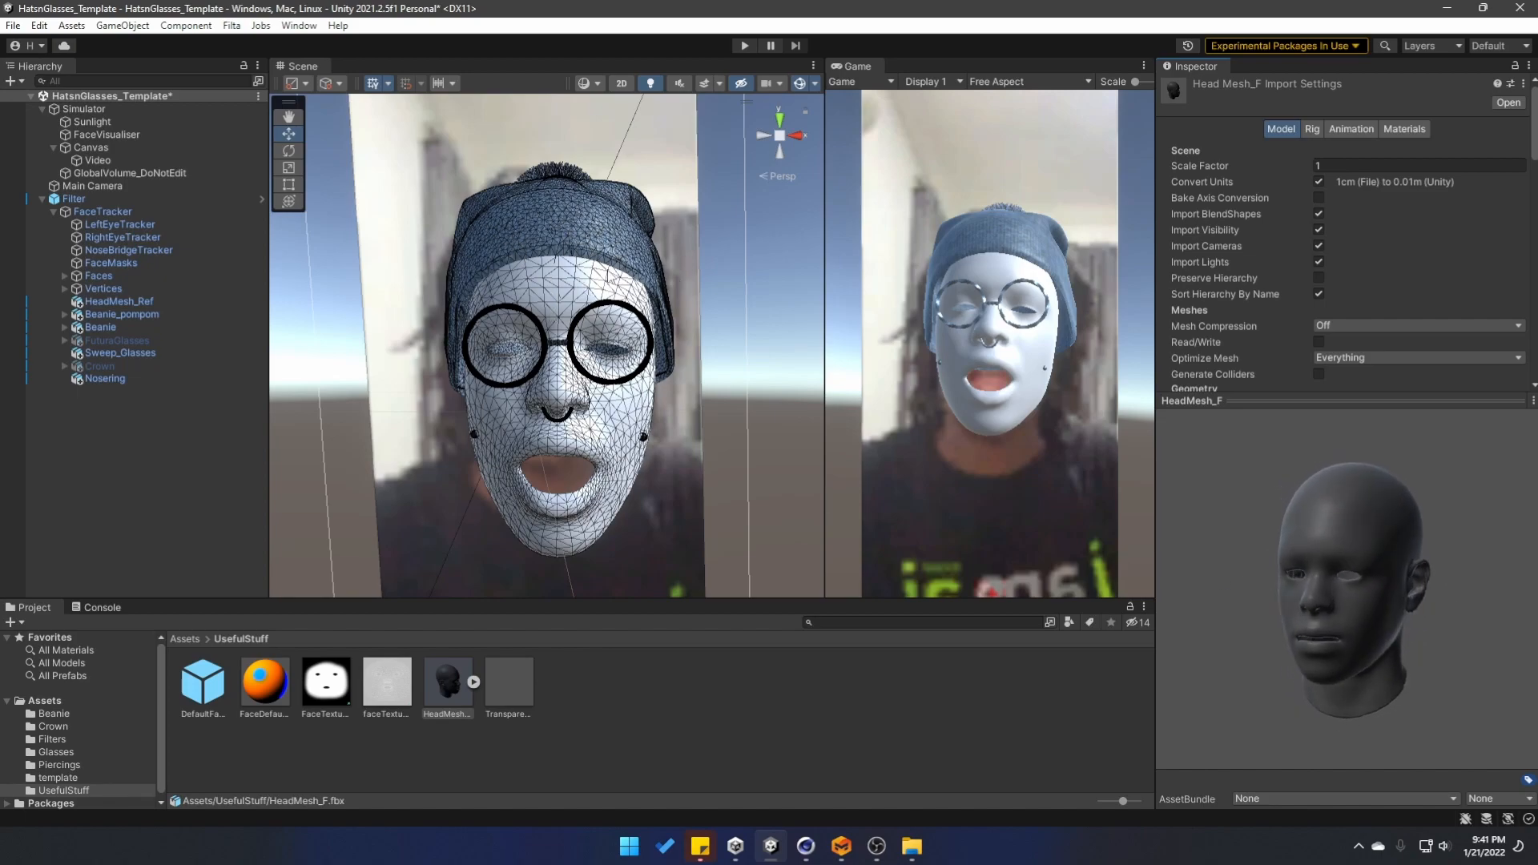
right_click(447, 682)
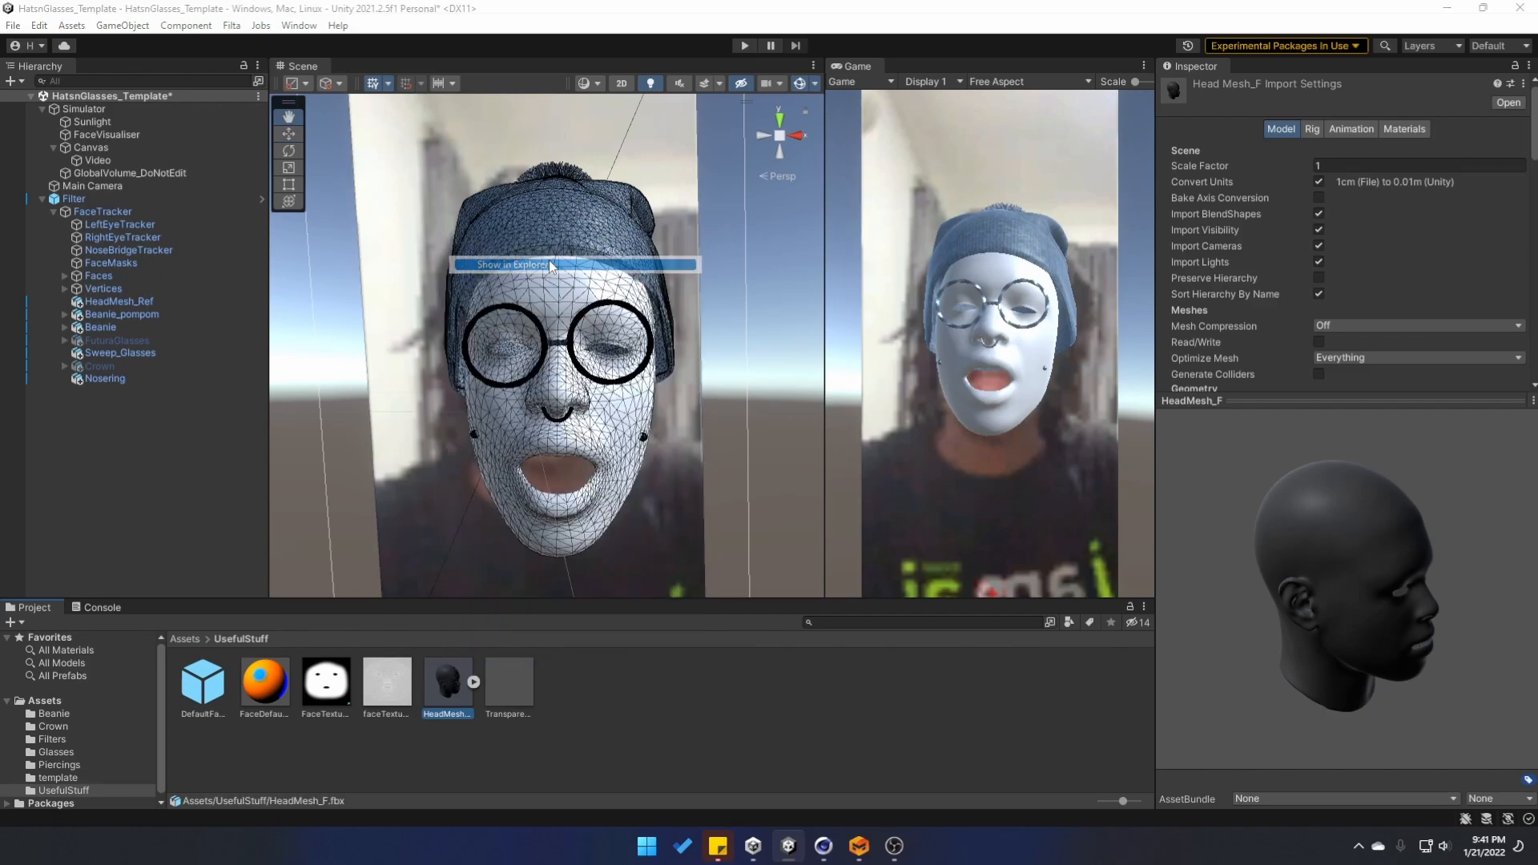
left_click(511, 265)
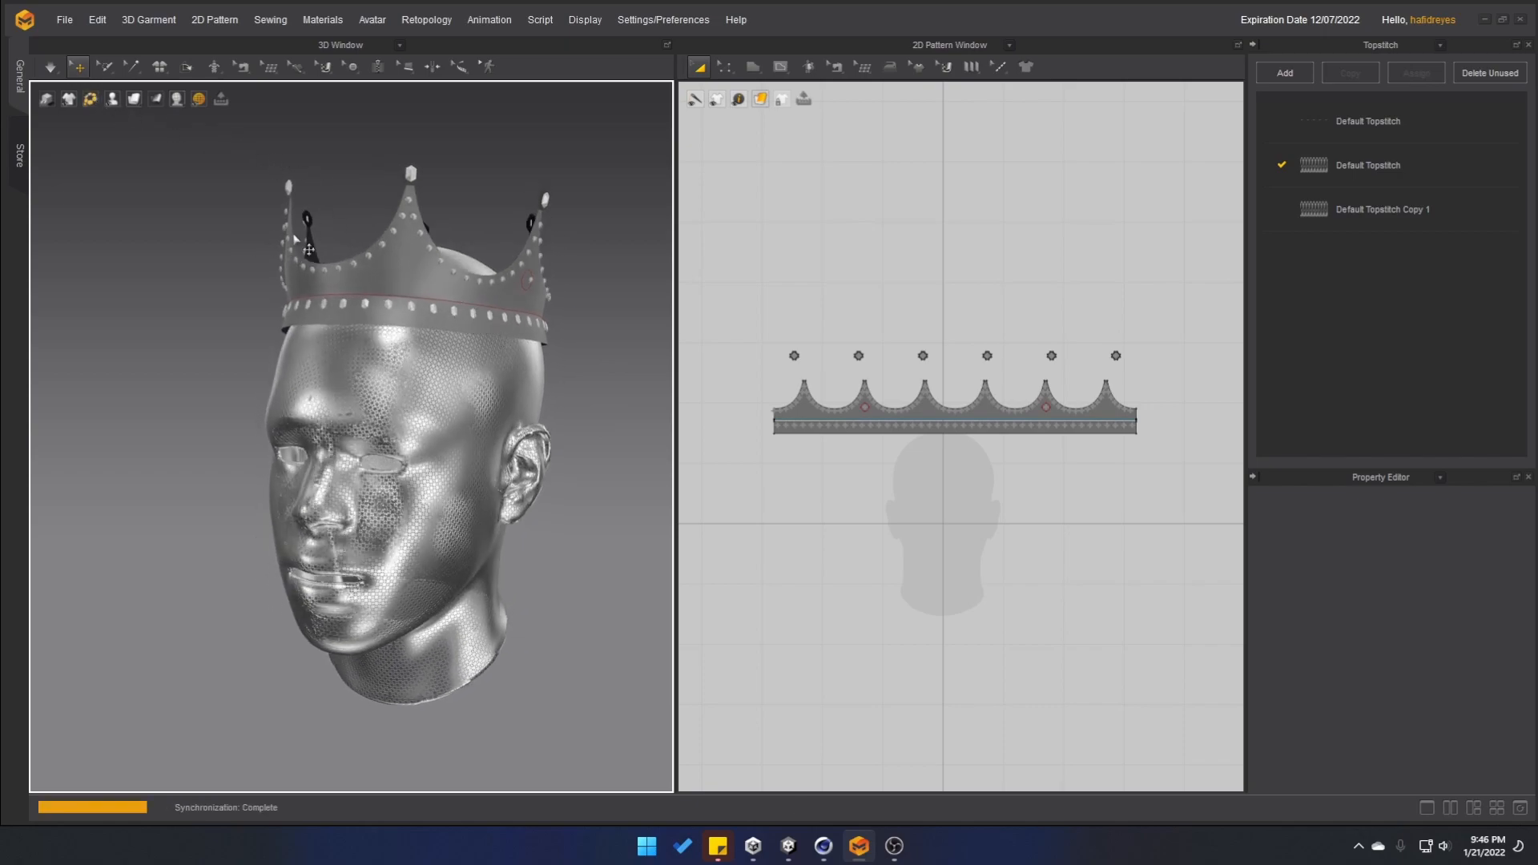
Select the crown's lower band pattern to show it in the Property Editor.
left_click(954, 423)
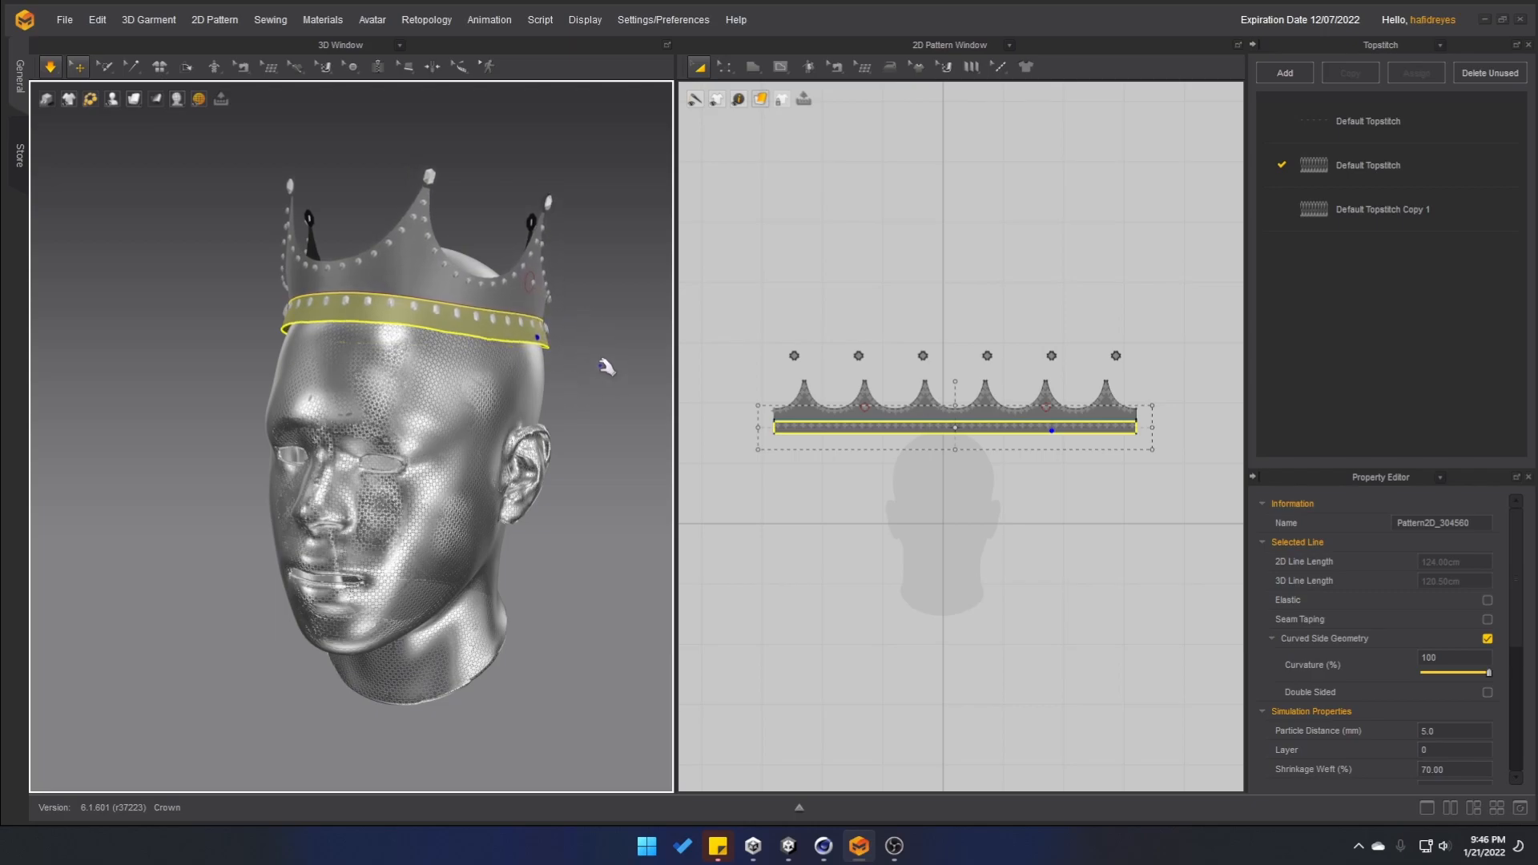
left_click(752, 846)
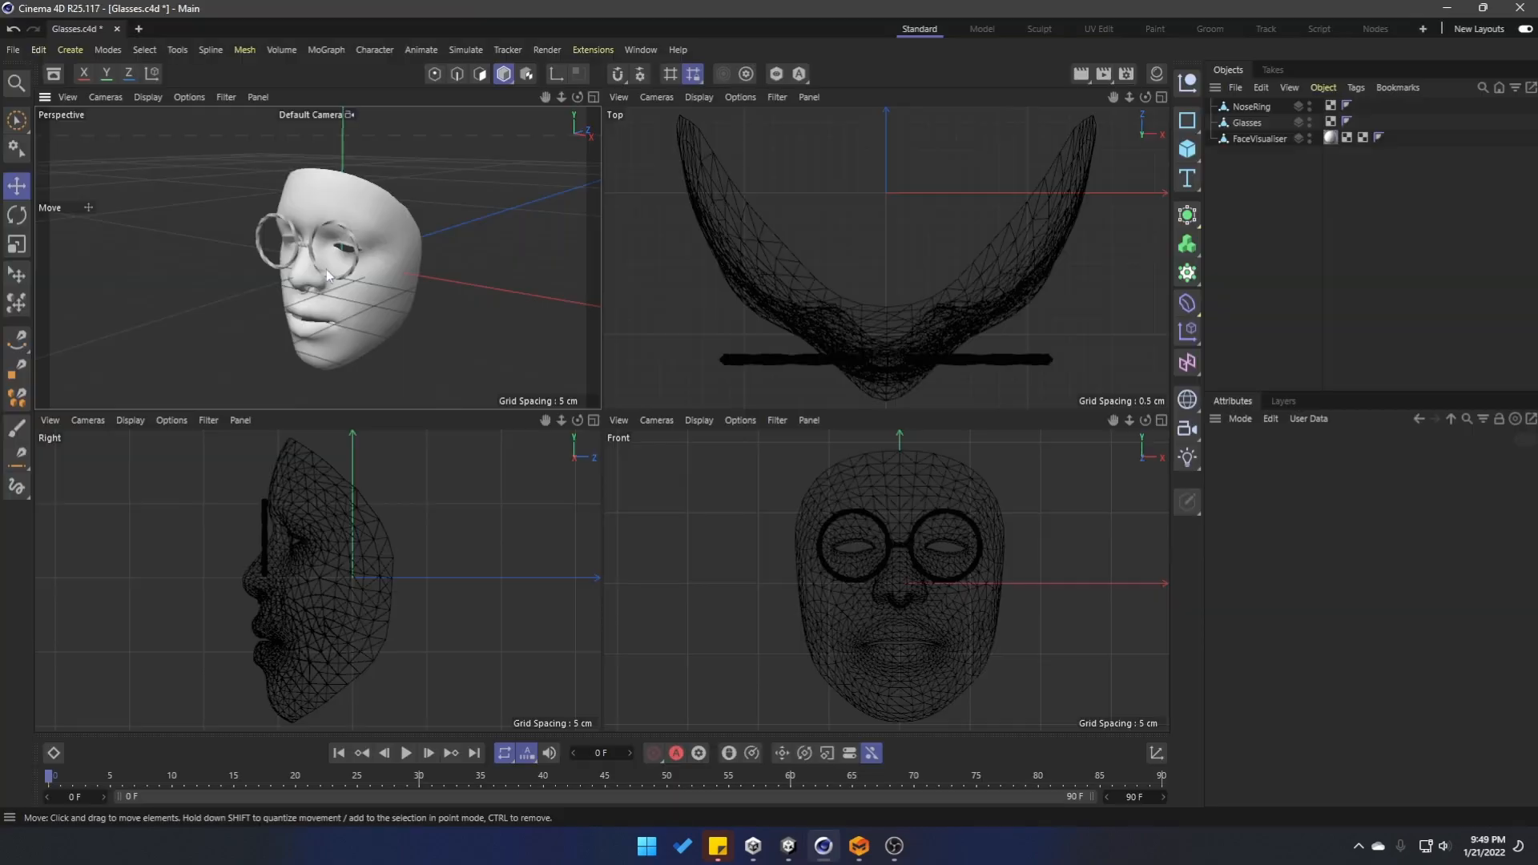
mouse_move(282, 285)
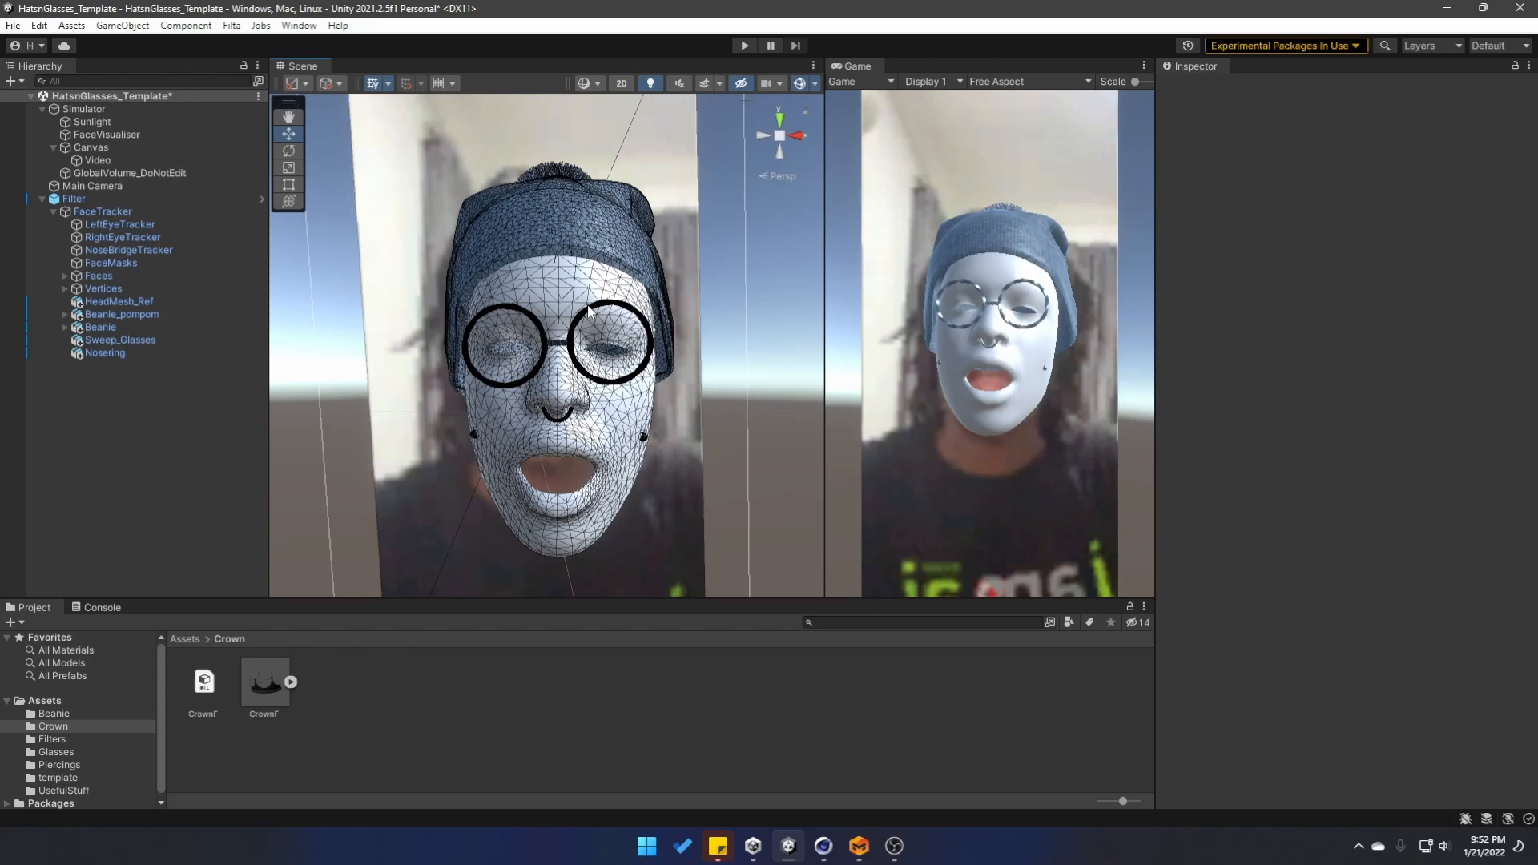
mouse_move(580, 364)
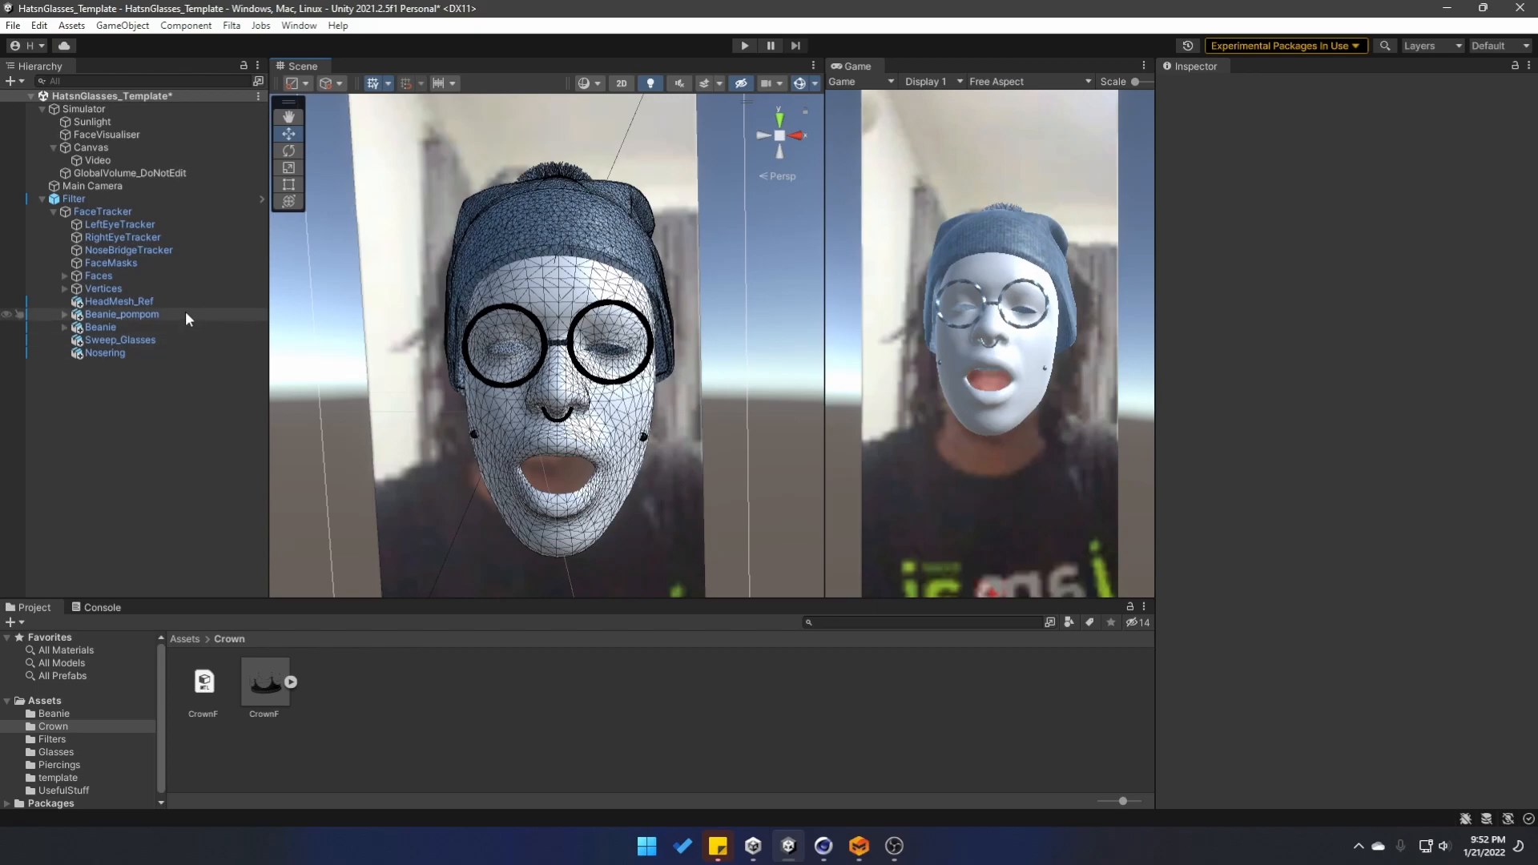
Deactivate Beanie_pompom, Beanie and Sweep_Glasses, leaving only the tracked head mesh visible.
left_click(122, 314)
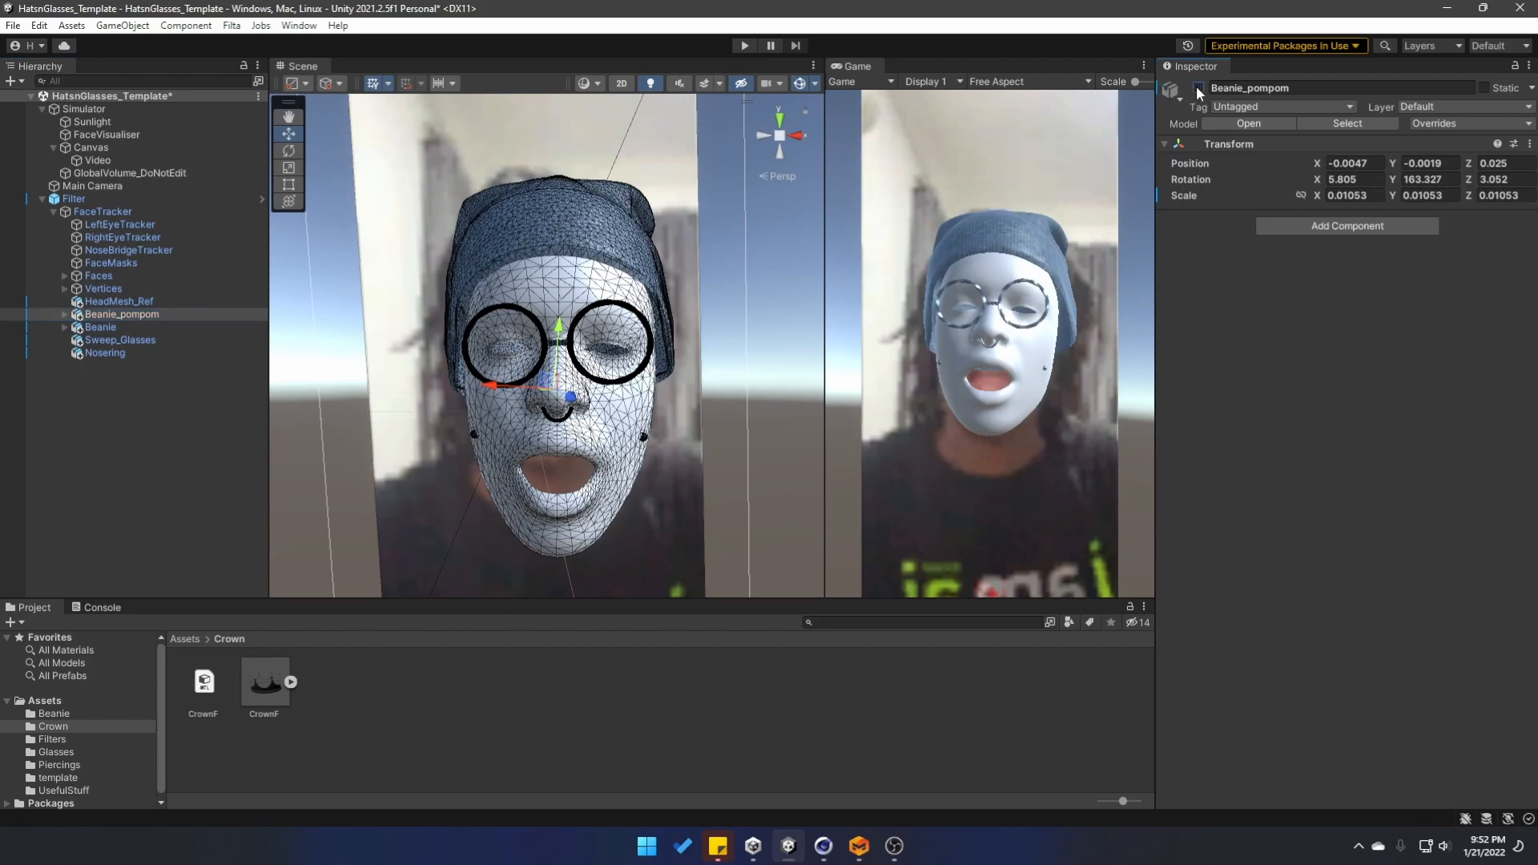
left_click(100, 327)
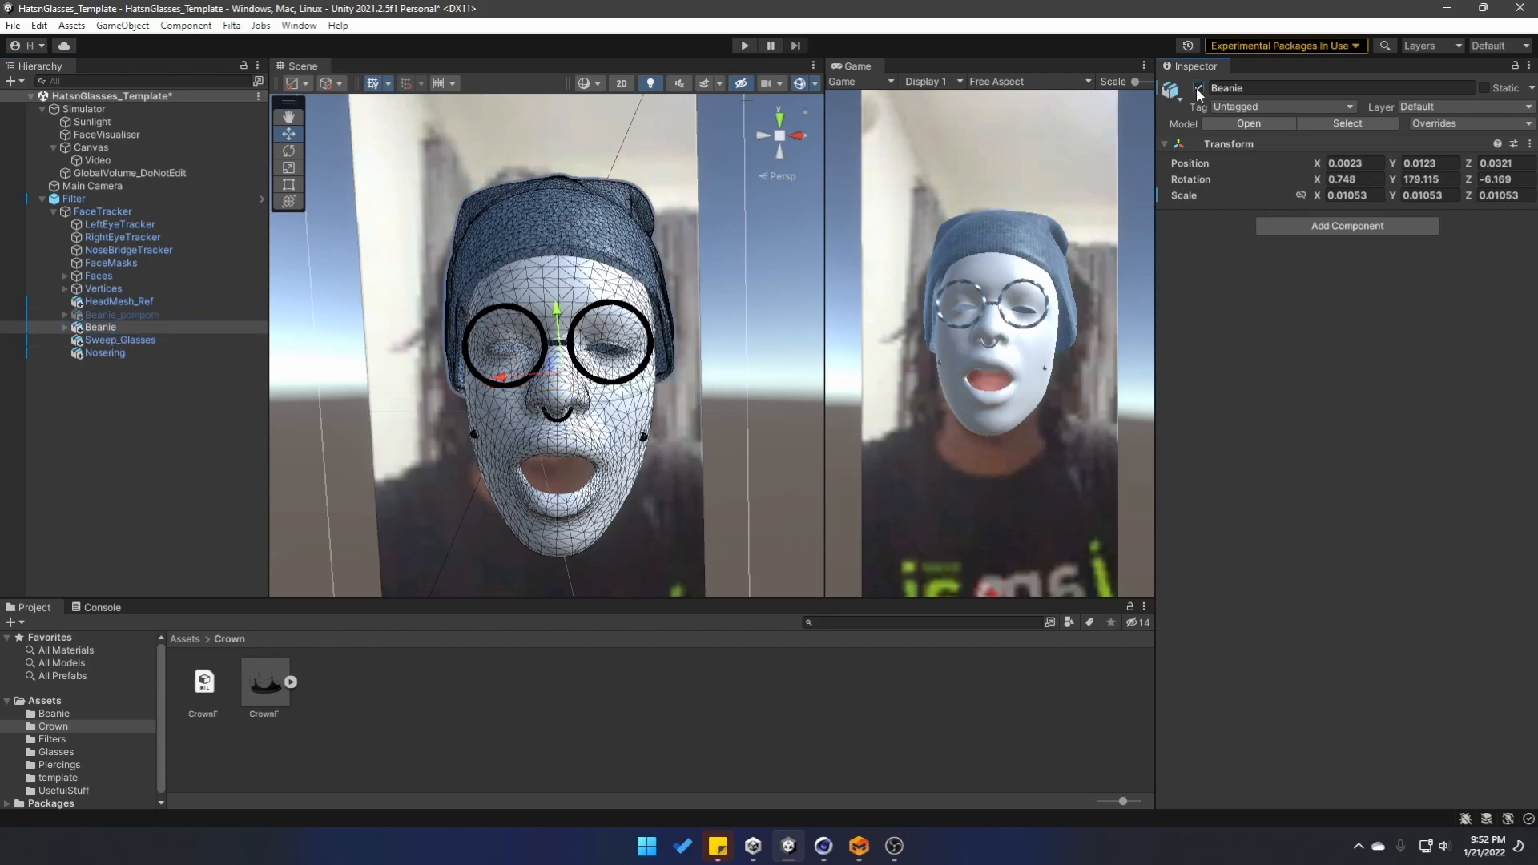
left_click(121, 340)
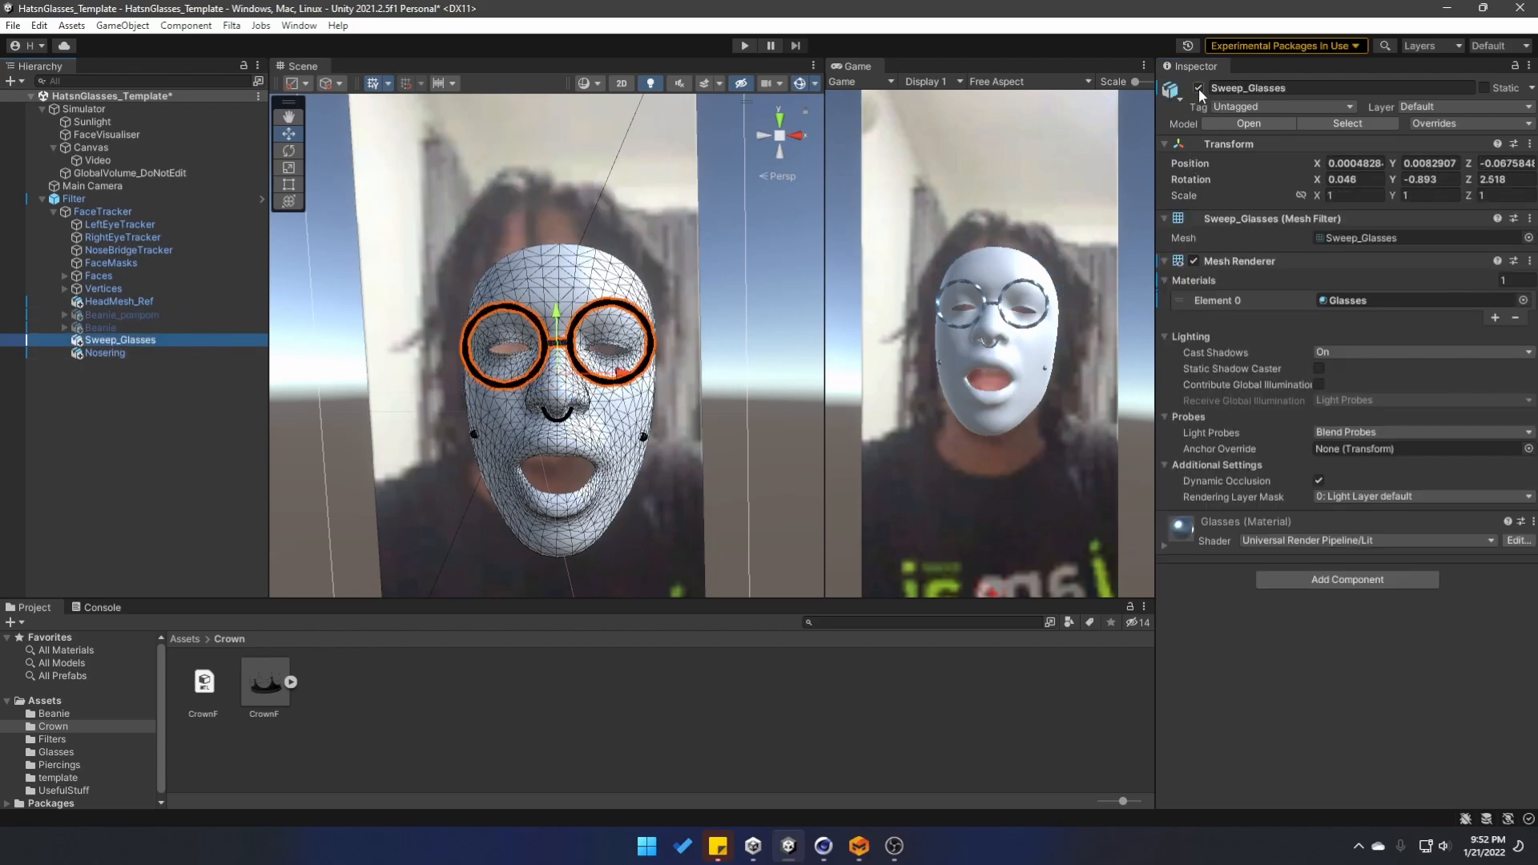
left_click(117, 302)
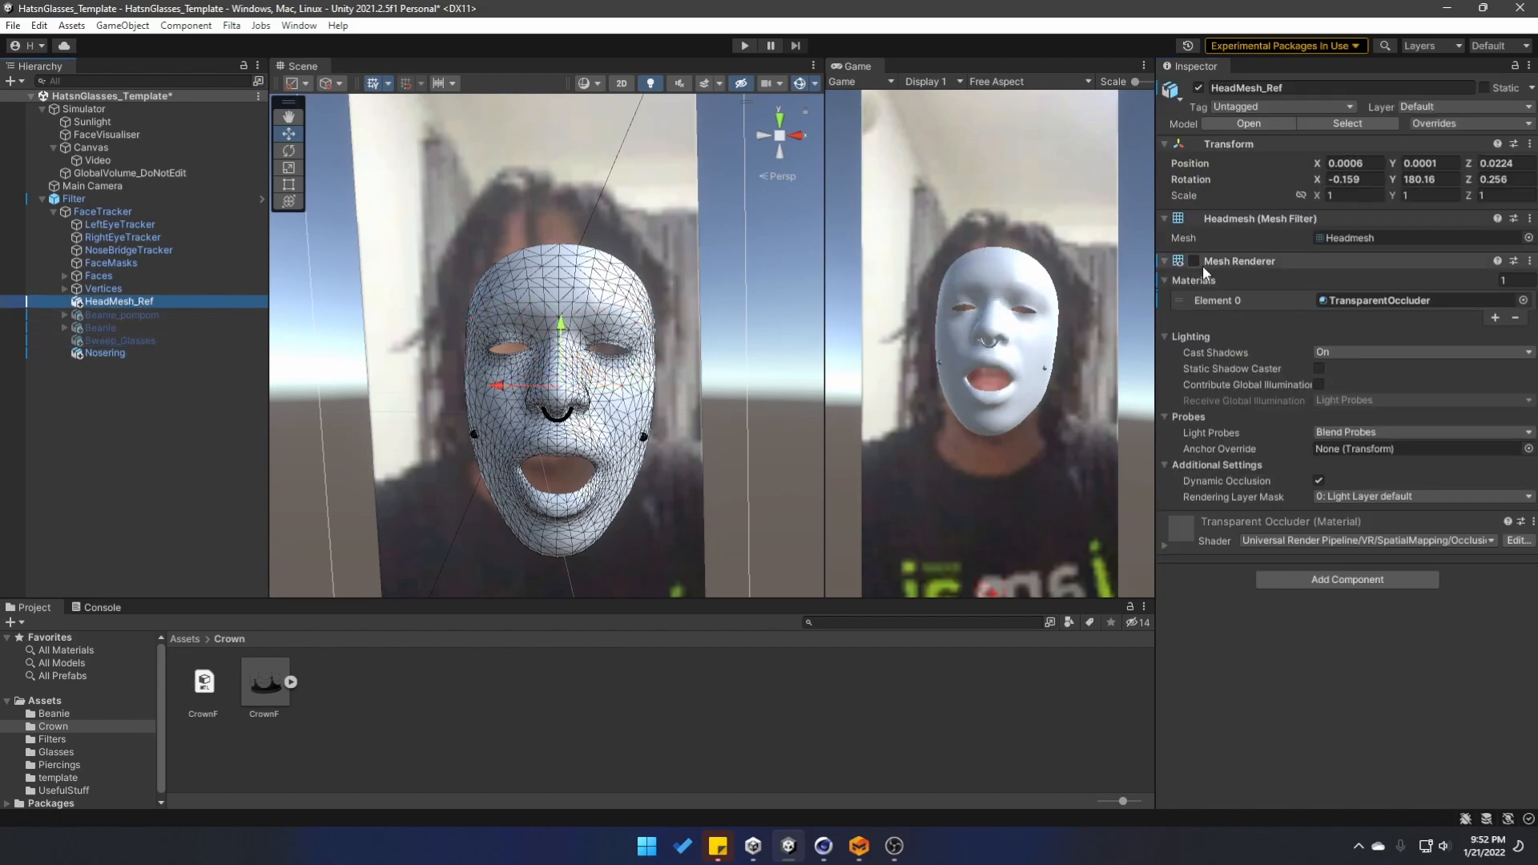
left_click(1195, 262)
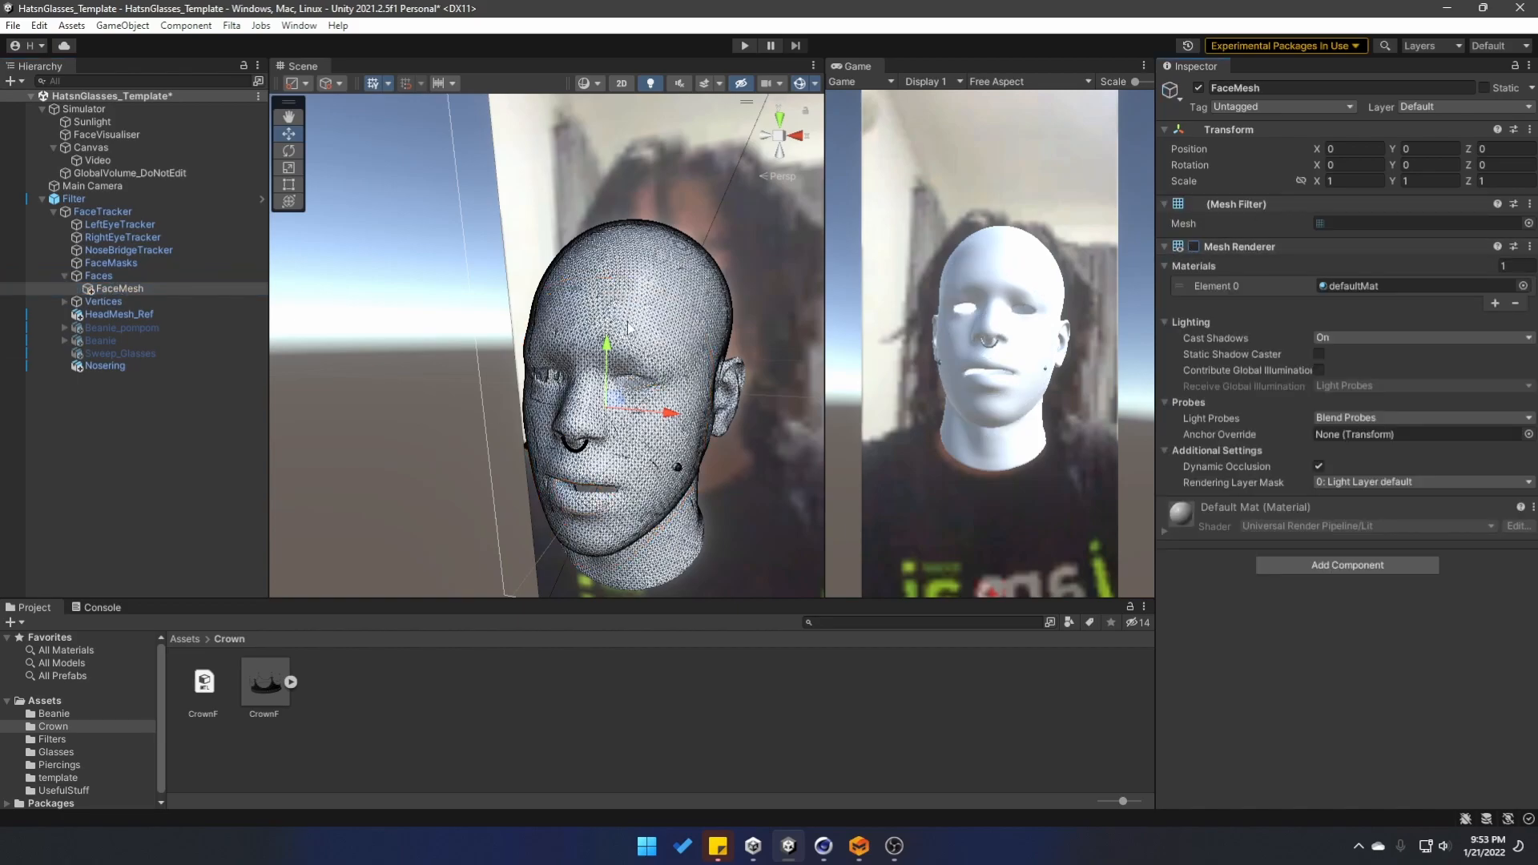
Bring CrownF into the scene at scale 0.01, rotation Y 180, seated on the head under Filter.
left_click(264, 682)
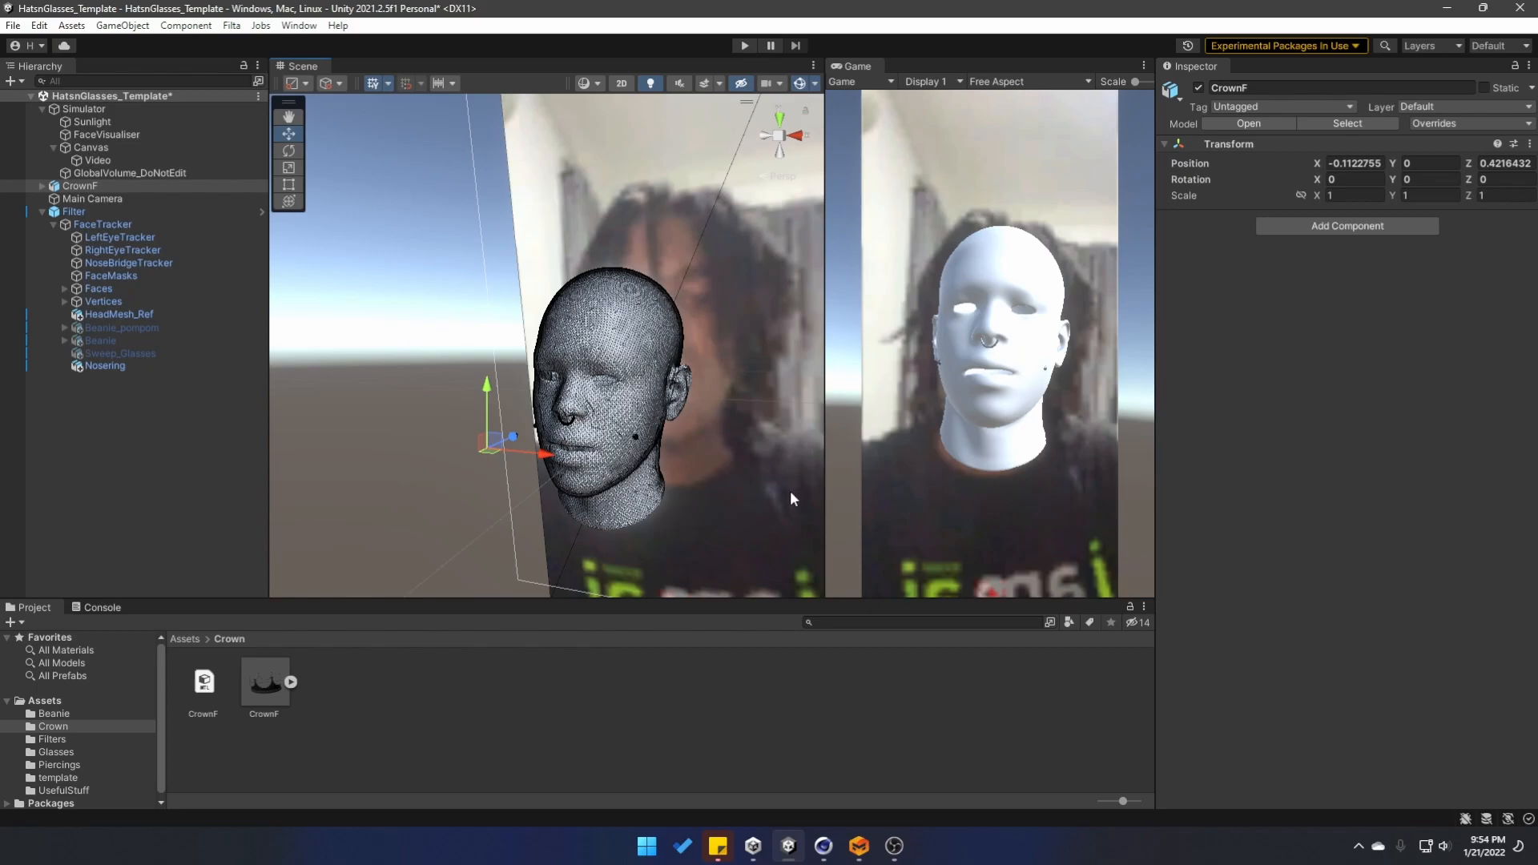
mouse_move(690, 316)
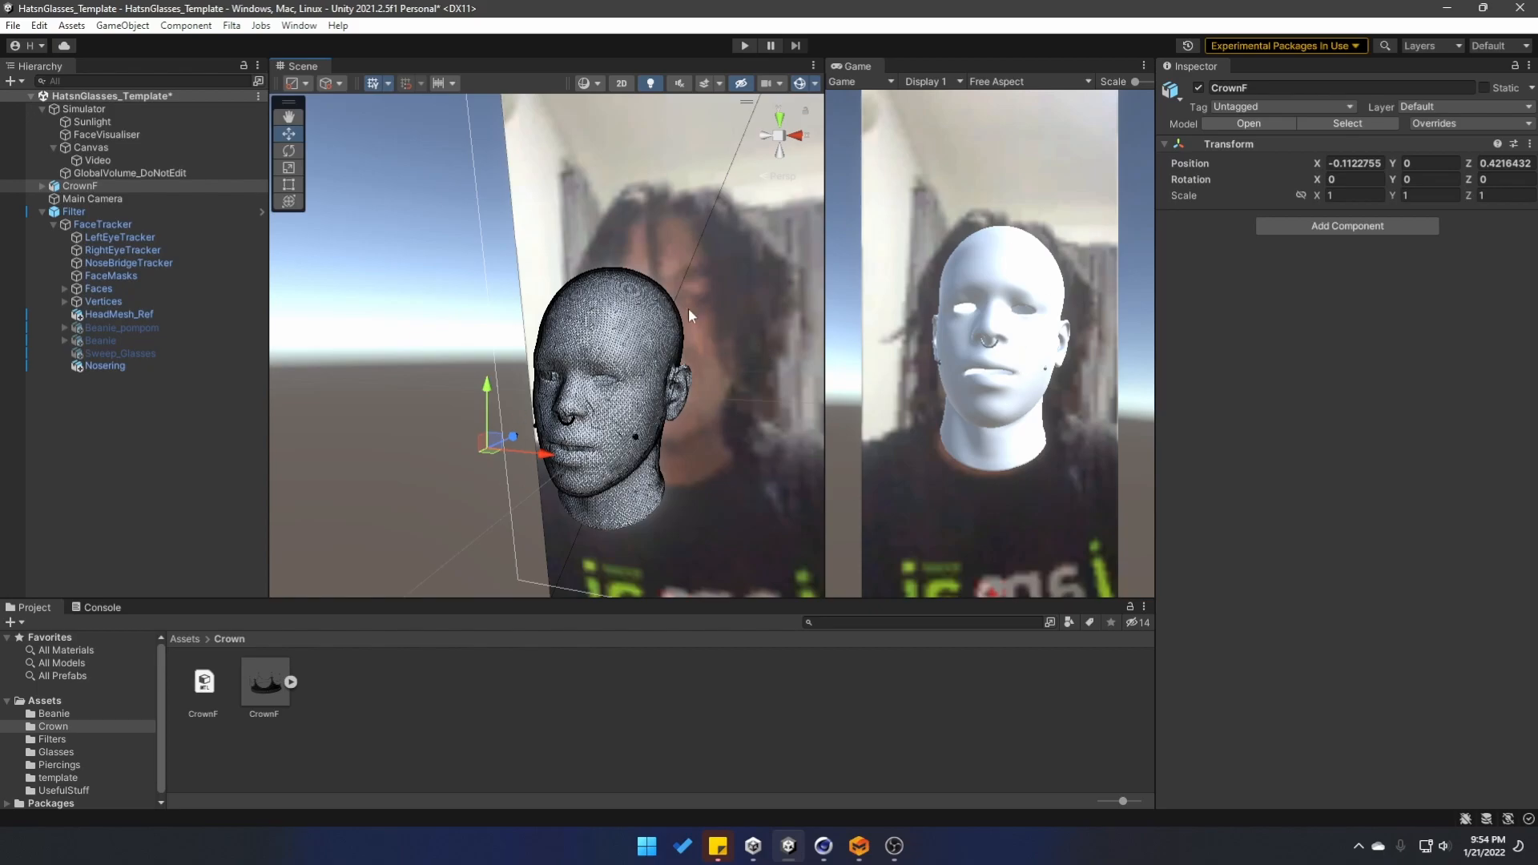
left_click(1357, 195)
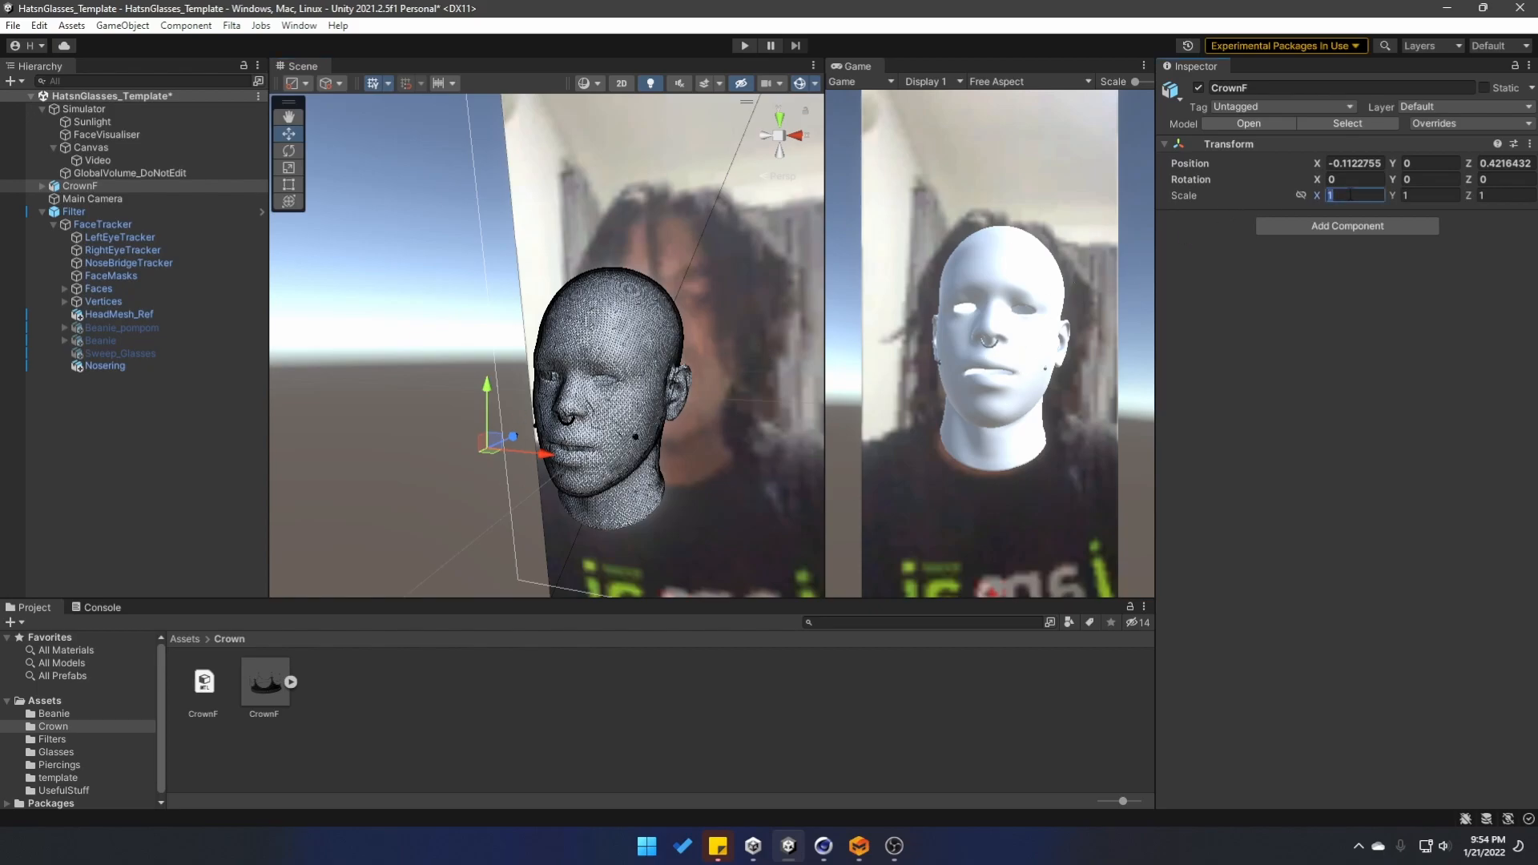
type("0.01")
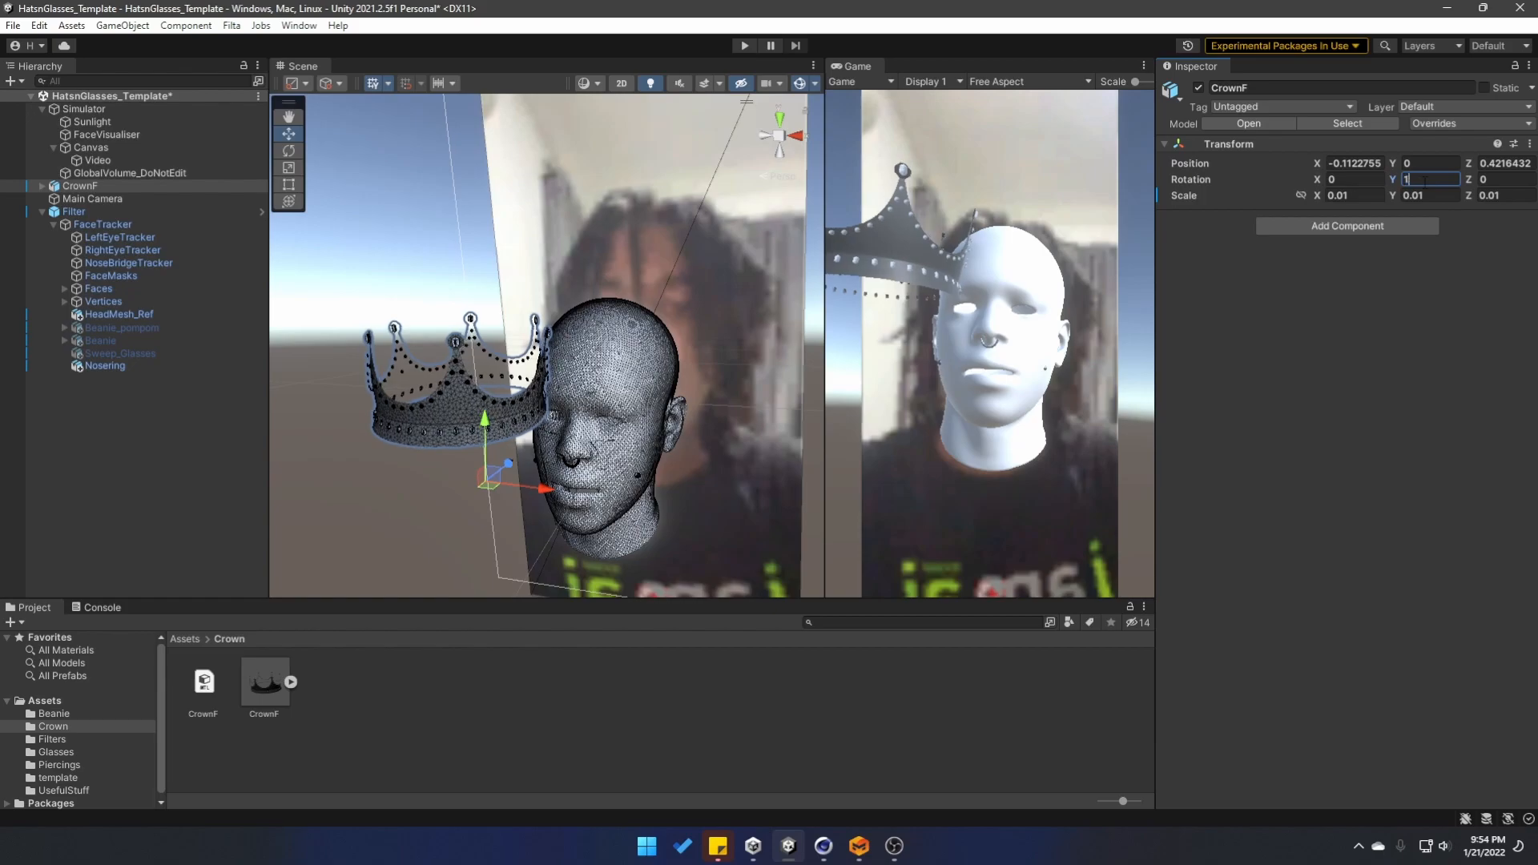
type("180")
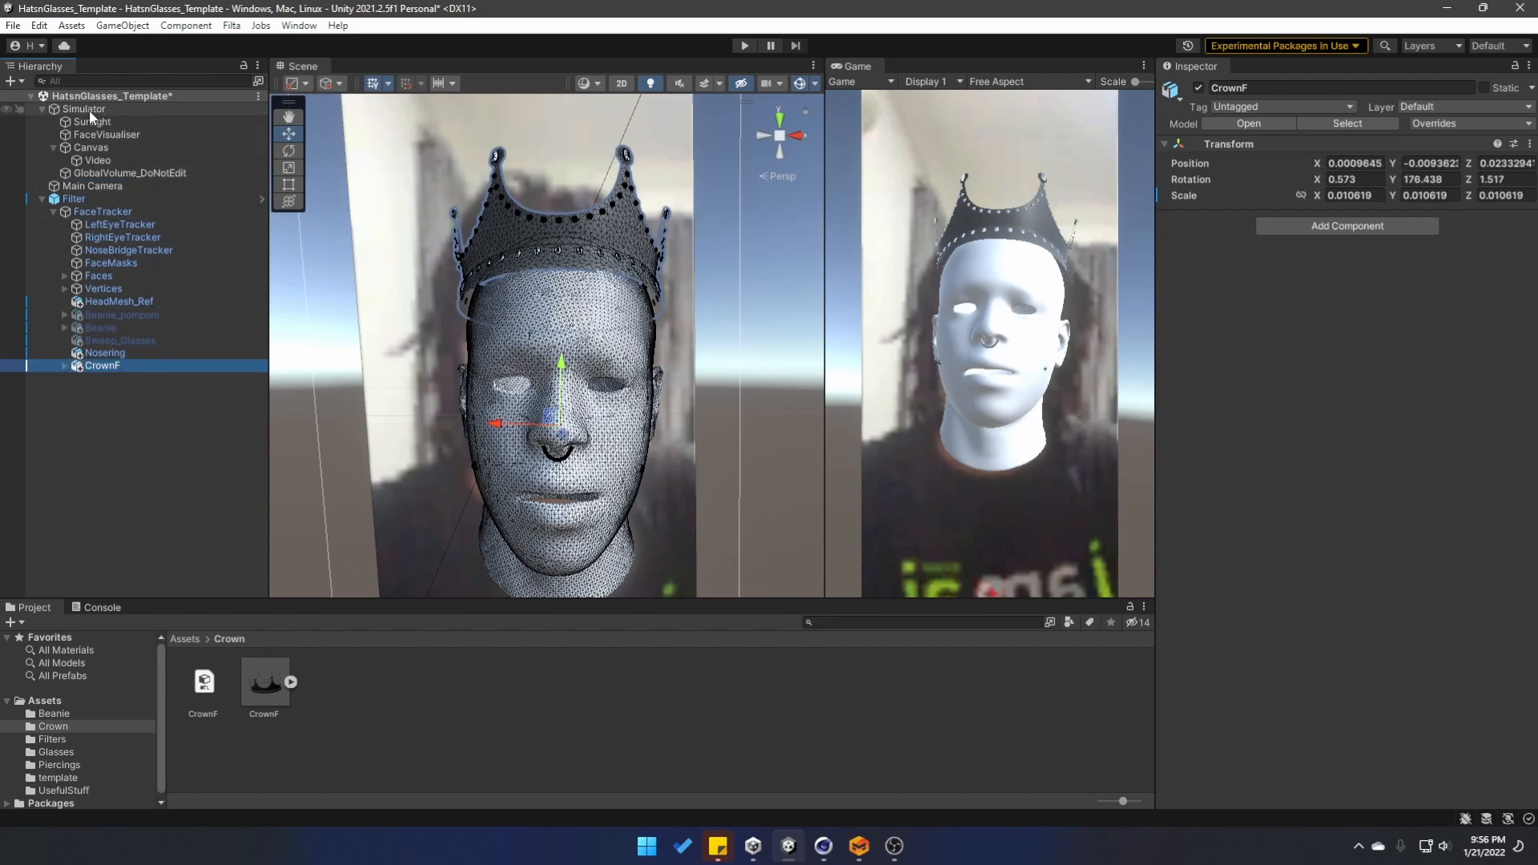
left_click(83, 109)
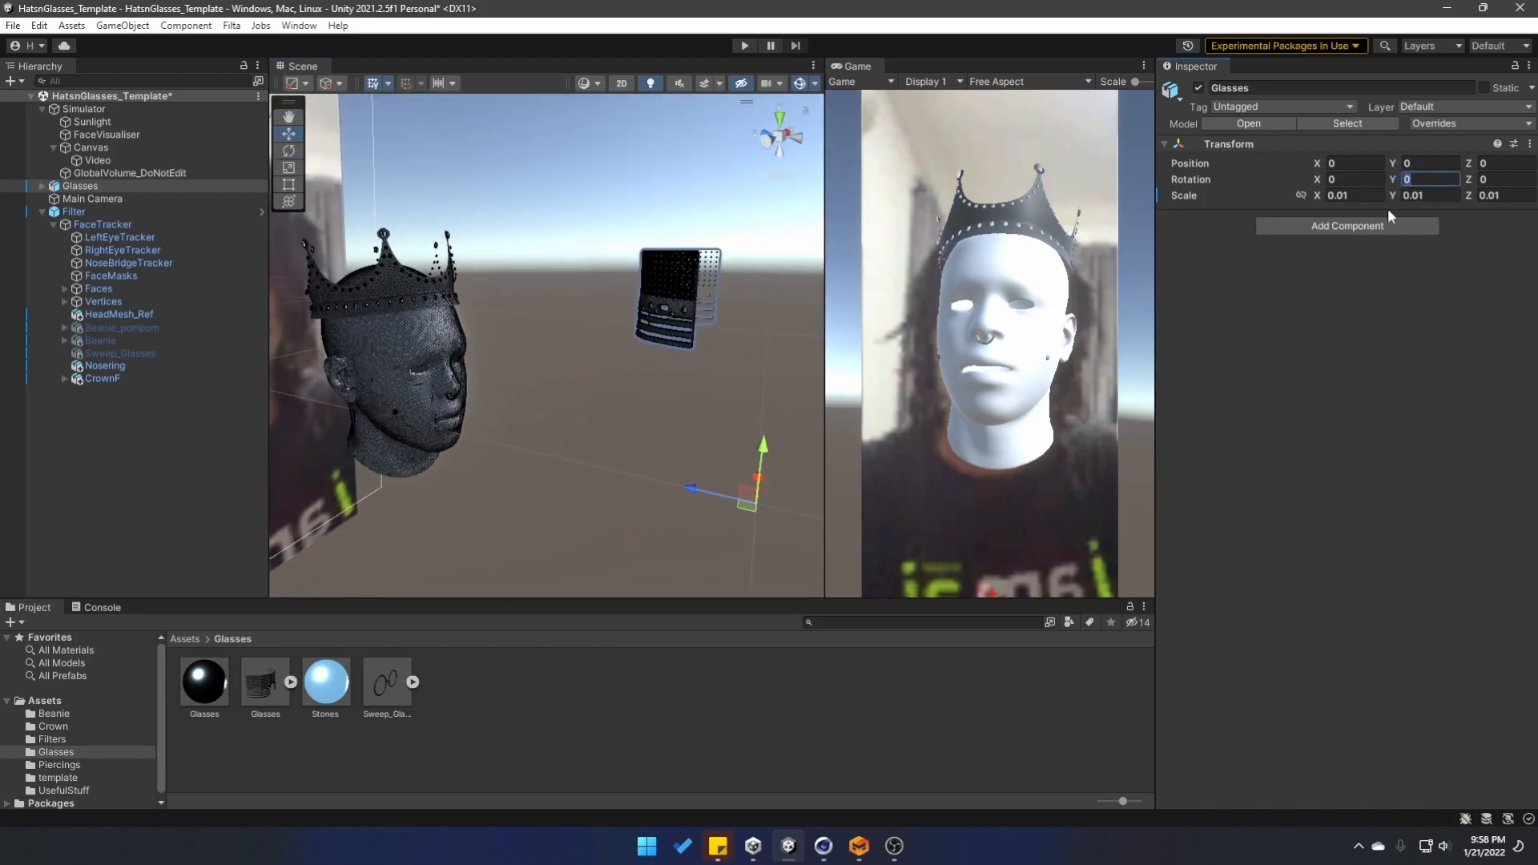
Fit the Glasses model over the eyes at scale 0.01 with rotation Y 180.
type("180")
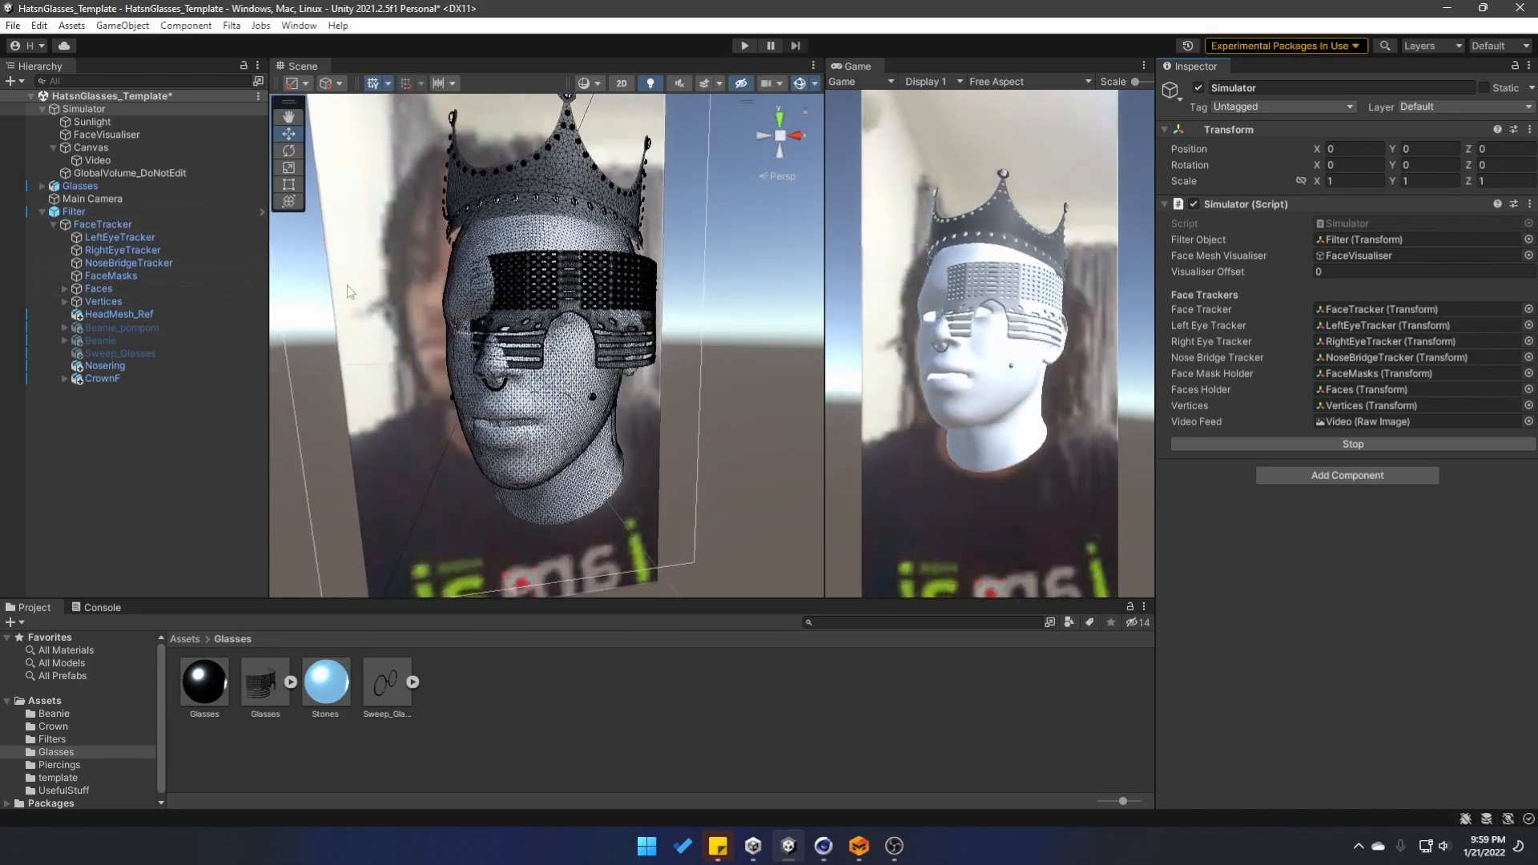
Hide the HeadMesh_Ref mesh and expand the Faces group to reach FaceMesh.
left_click(117, 301)
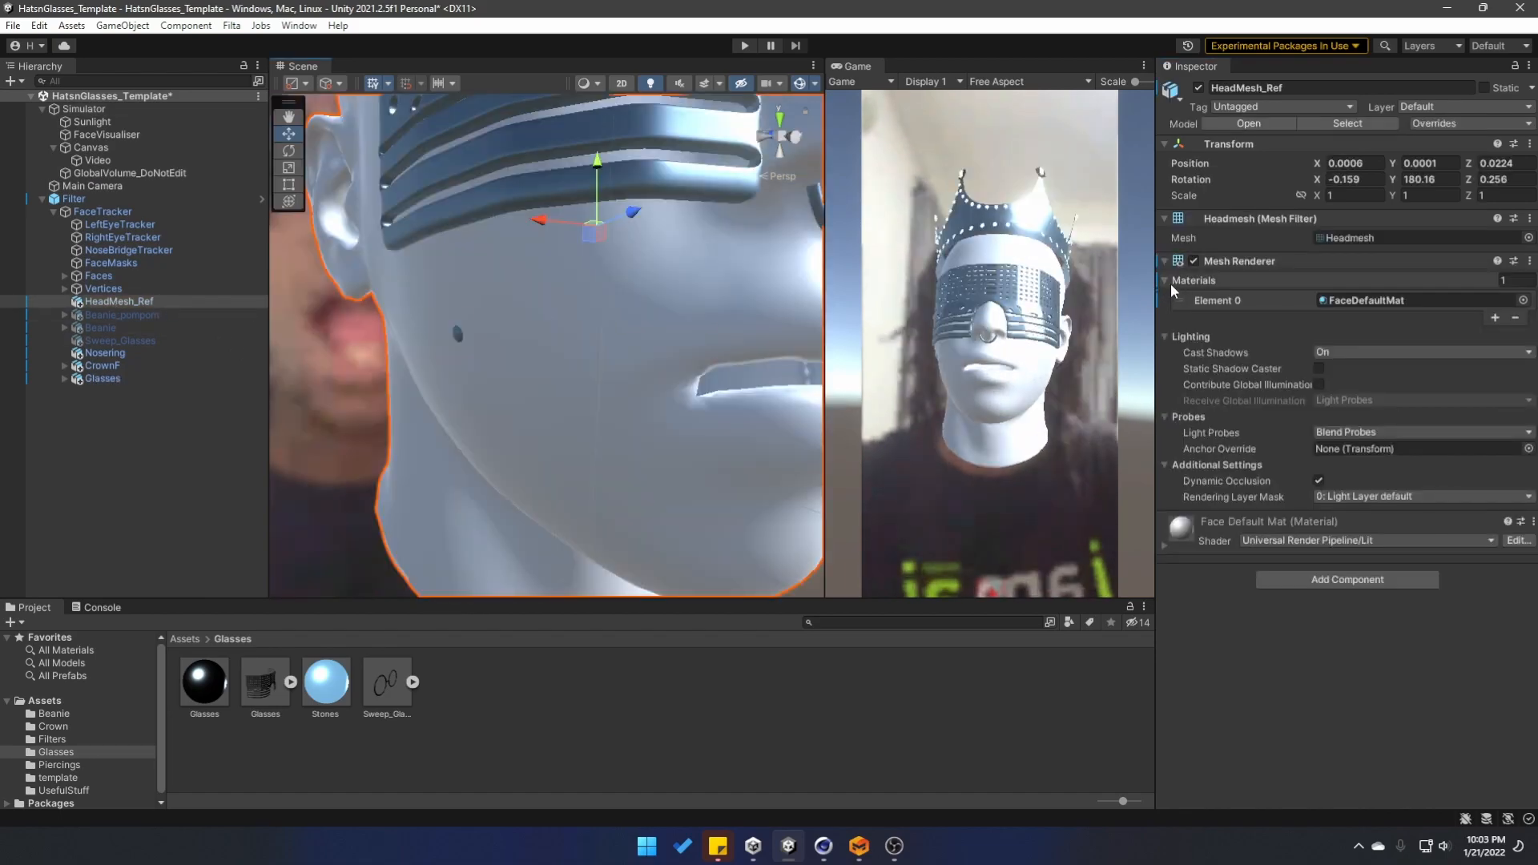
left_click(1194, 261)
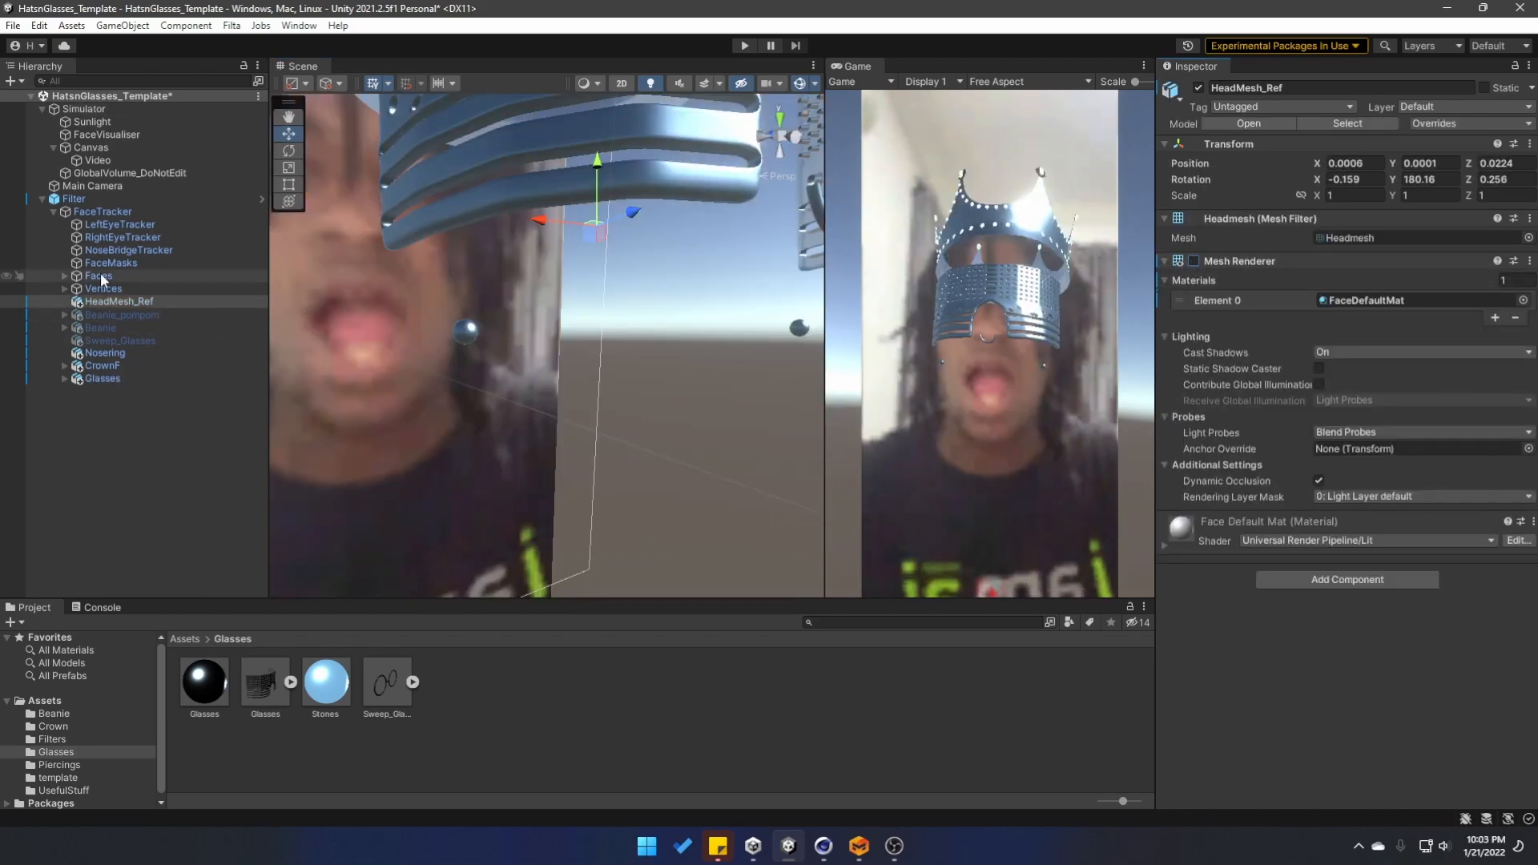
left_click(117, 289)
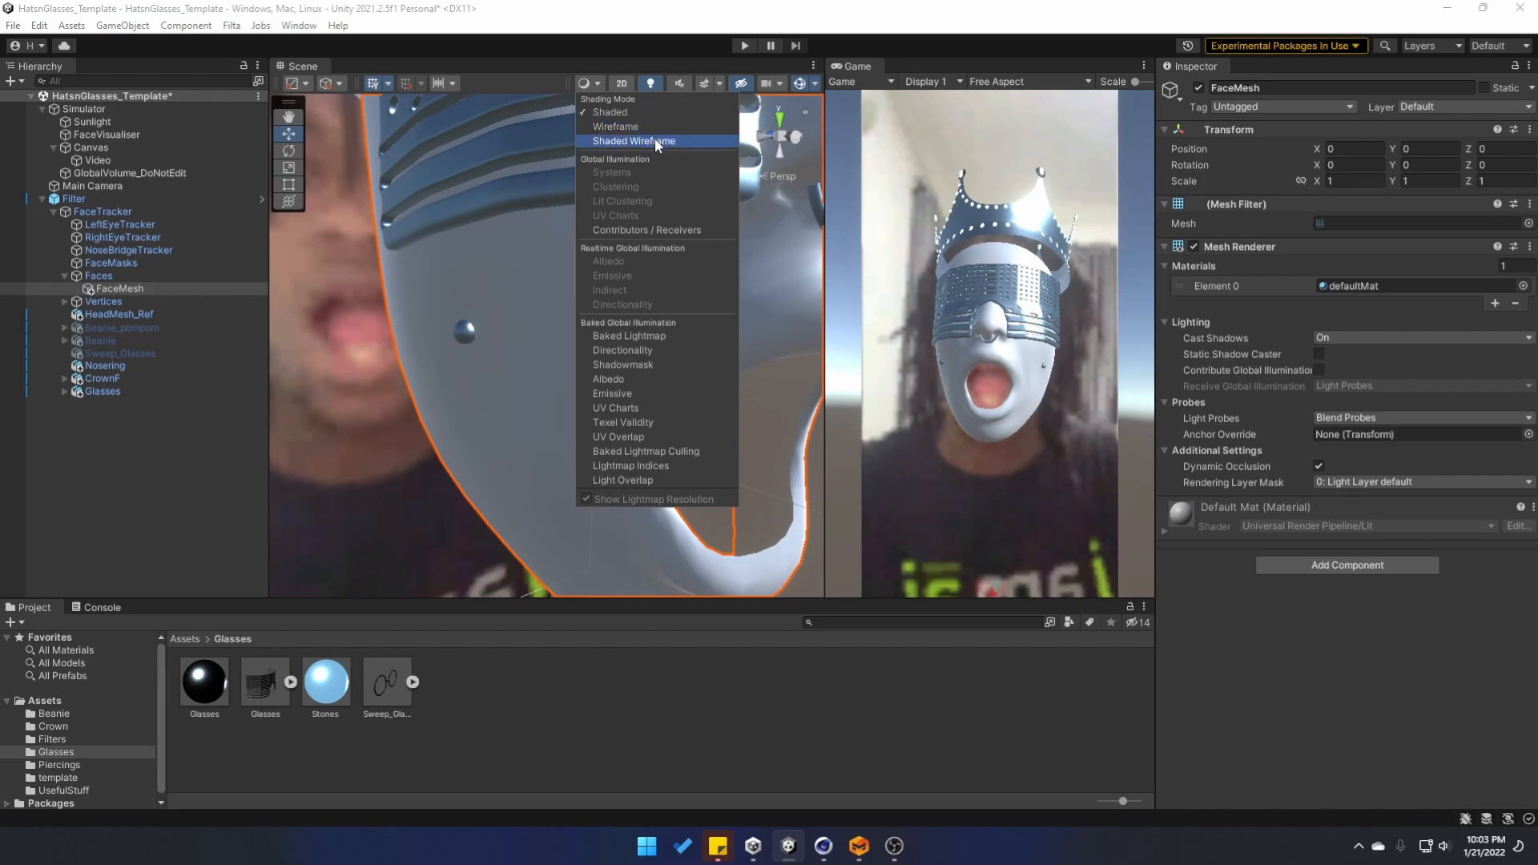
Launch the Filta Artist Panel from the Filta menu.
left_click(634, 141)
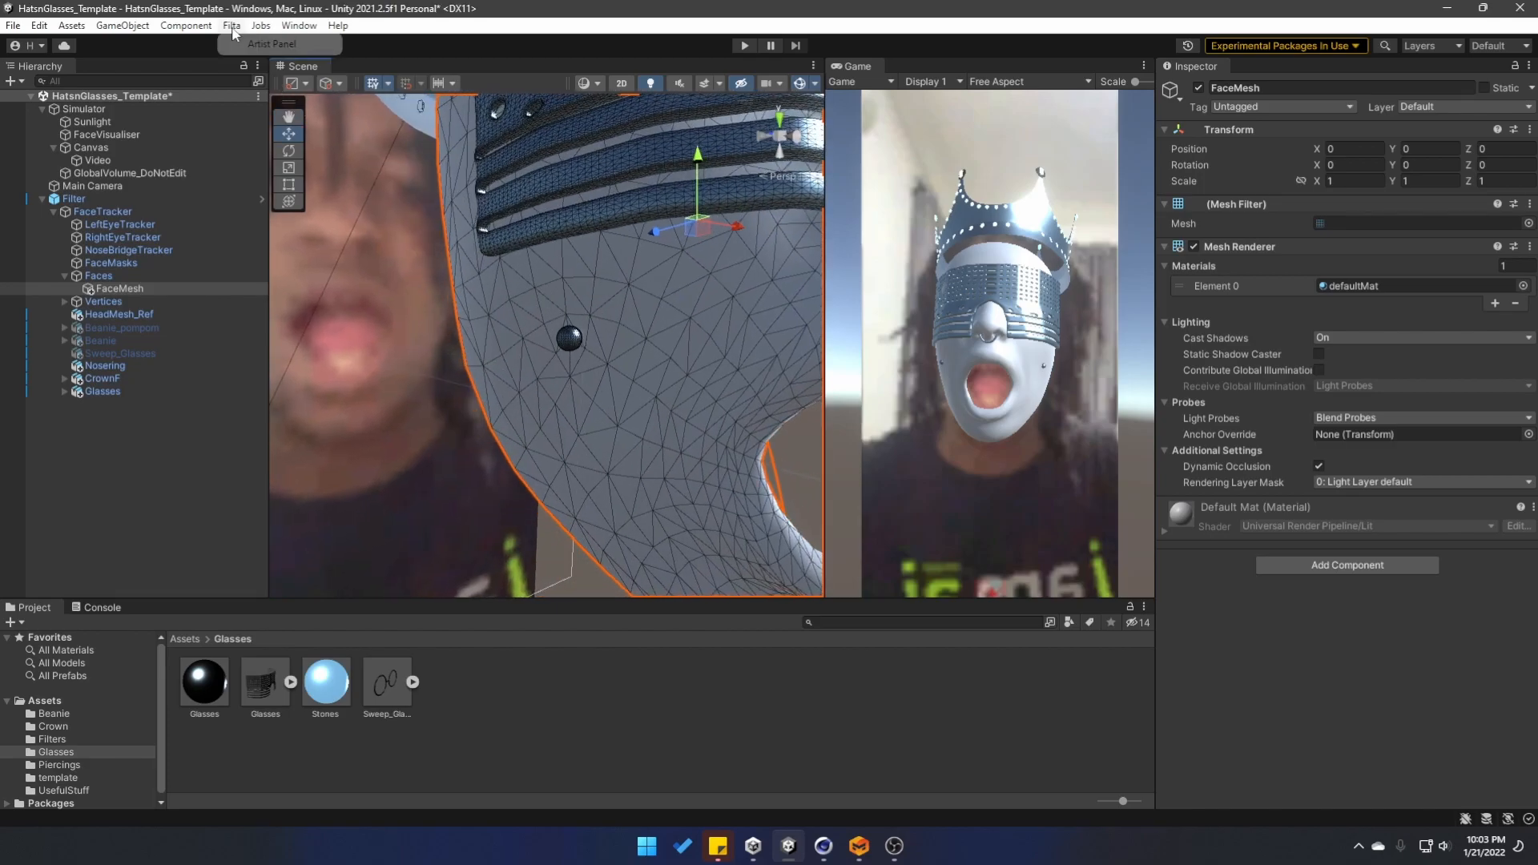
left_click(273, 43)
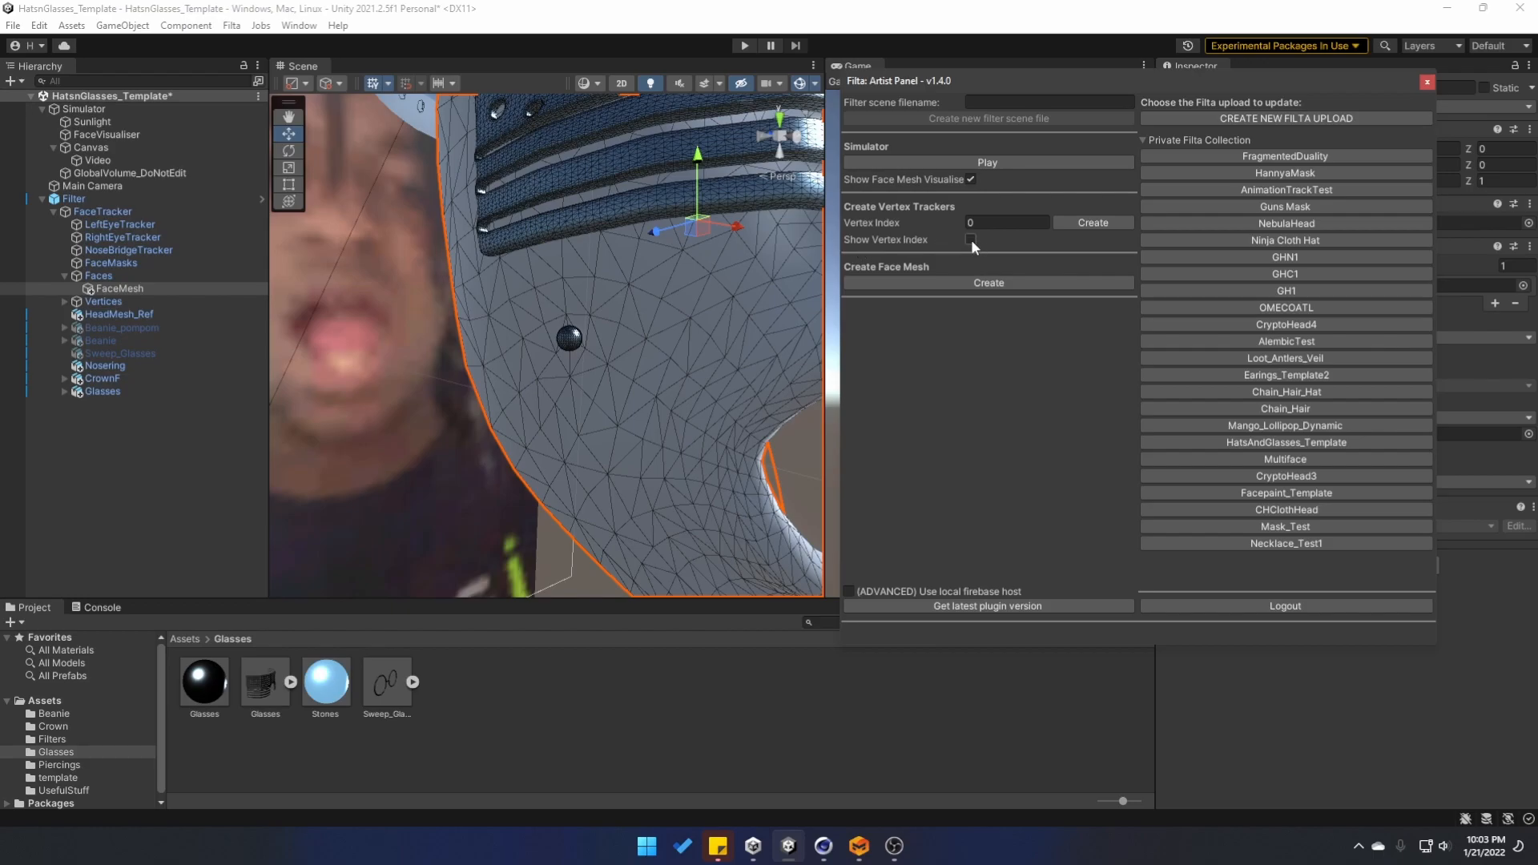
Enable Show Vertex Index and create a vertex tracker for index 27.
left_click(970, 239)
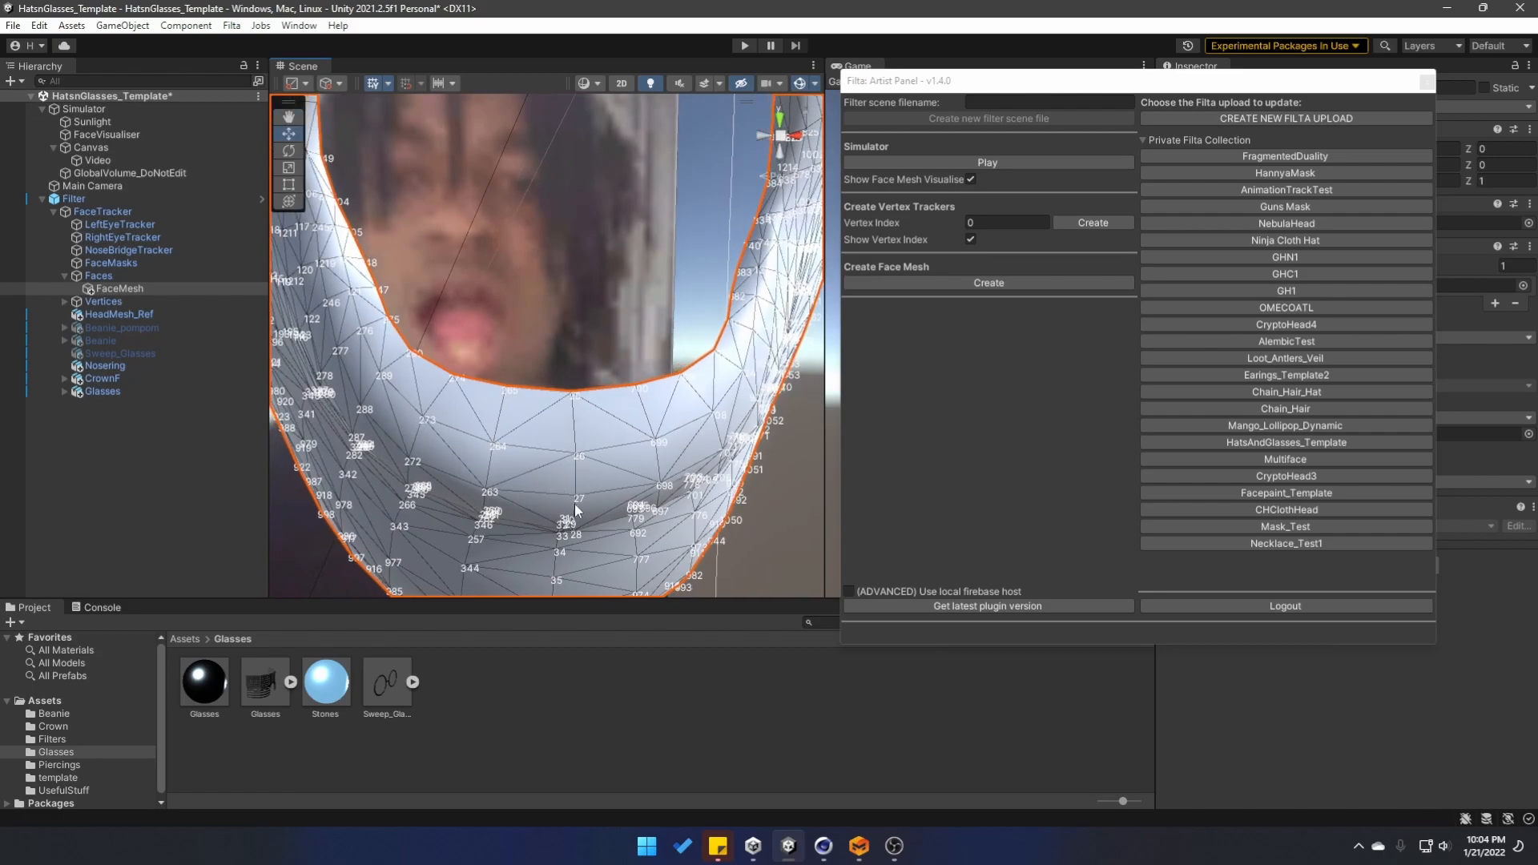
mouse_move(574, 505)
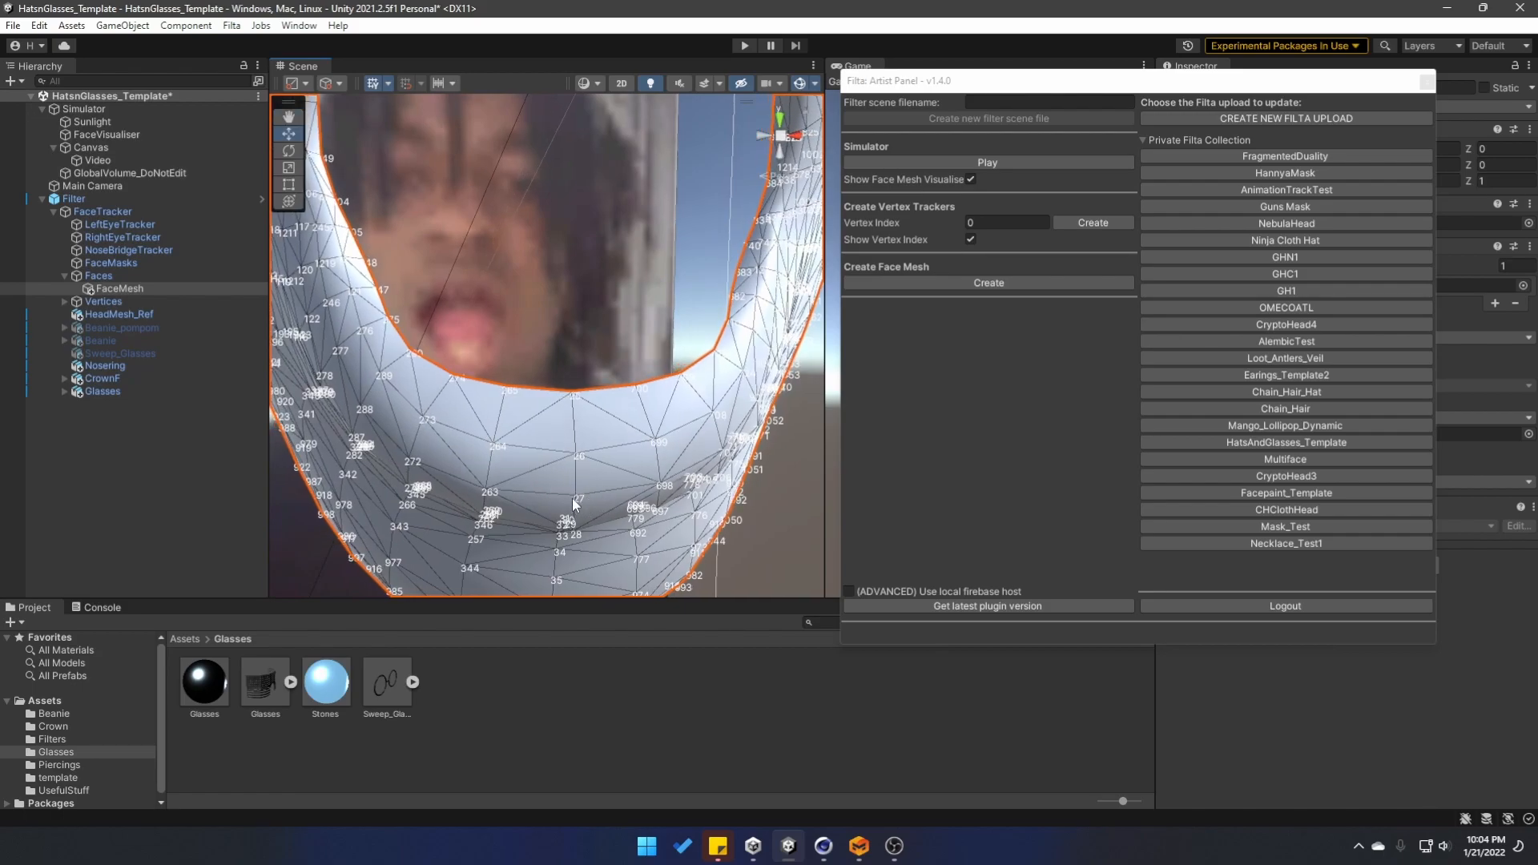
left_click(1007, 221)
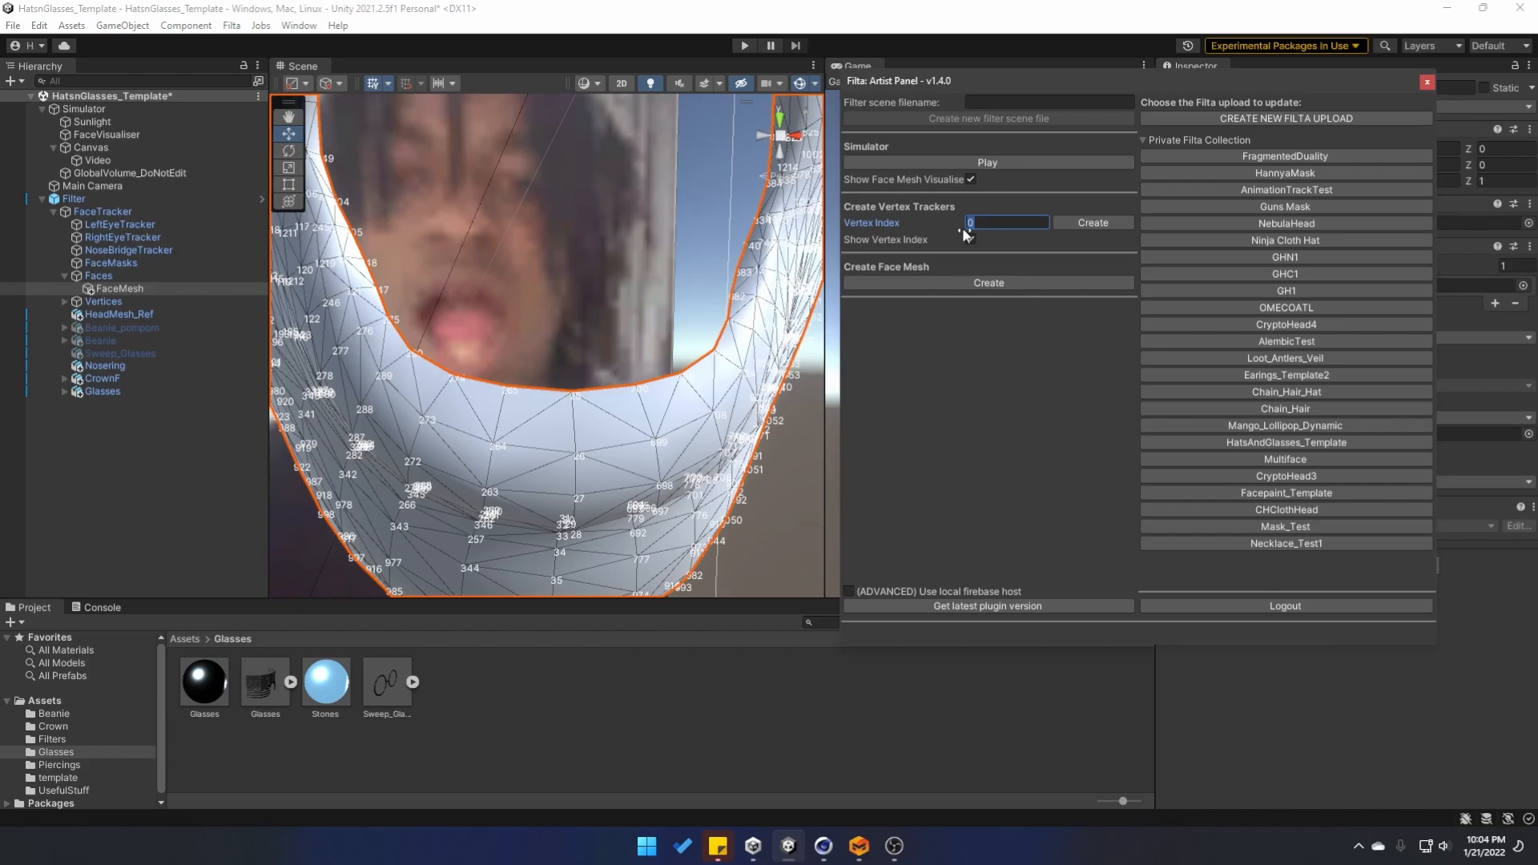
type("27")
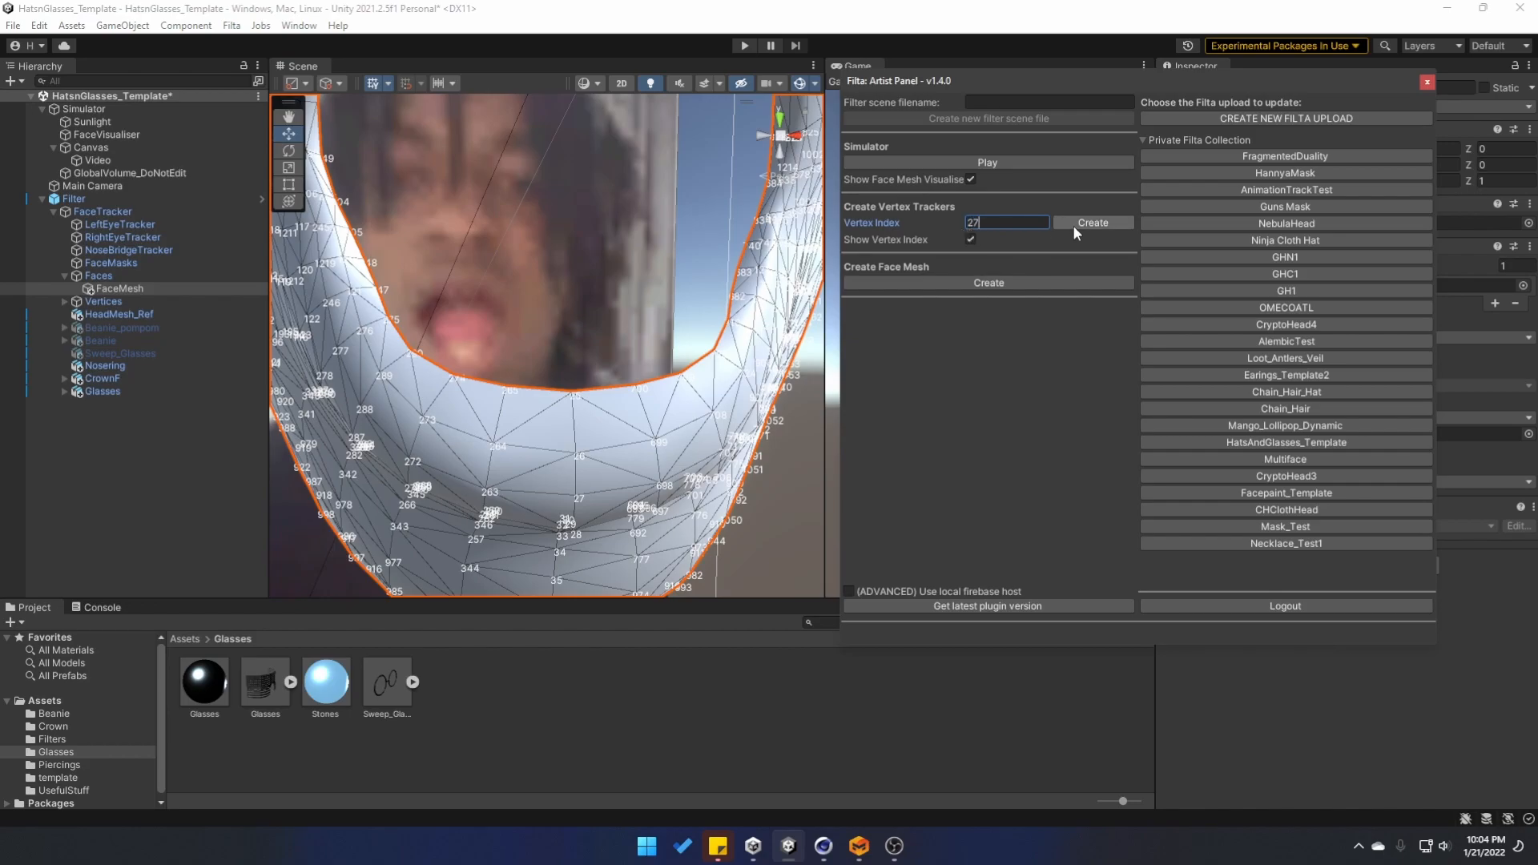
left_click(1093, 221)
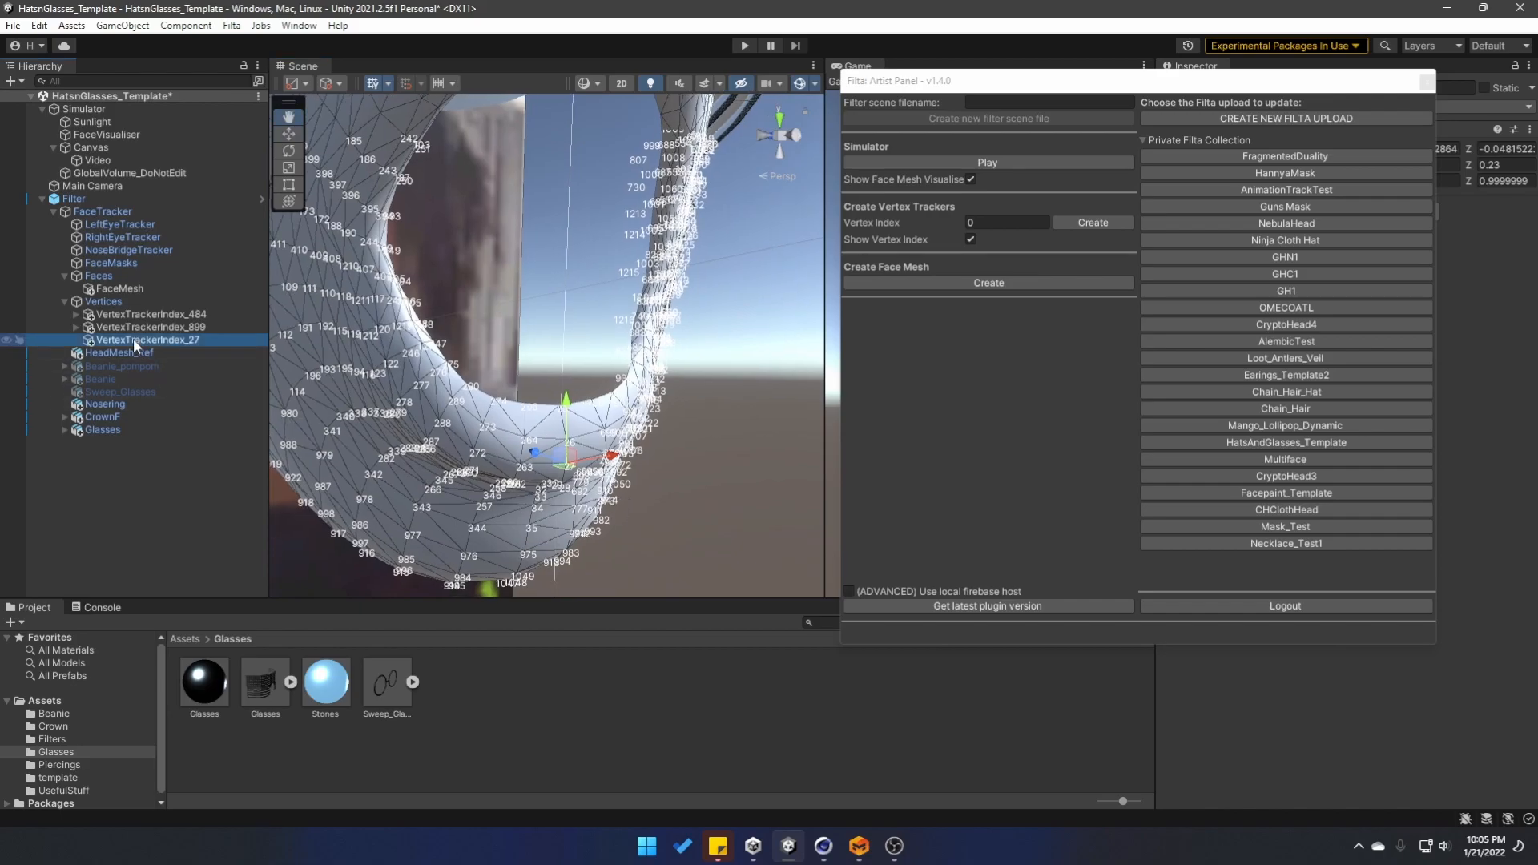
Create a Capsule 3D object from the VertexTrackerIndex_27 tracker.
right_click(147, 340)
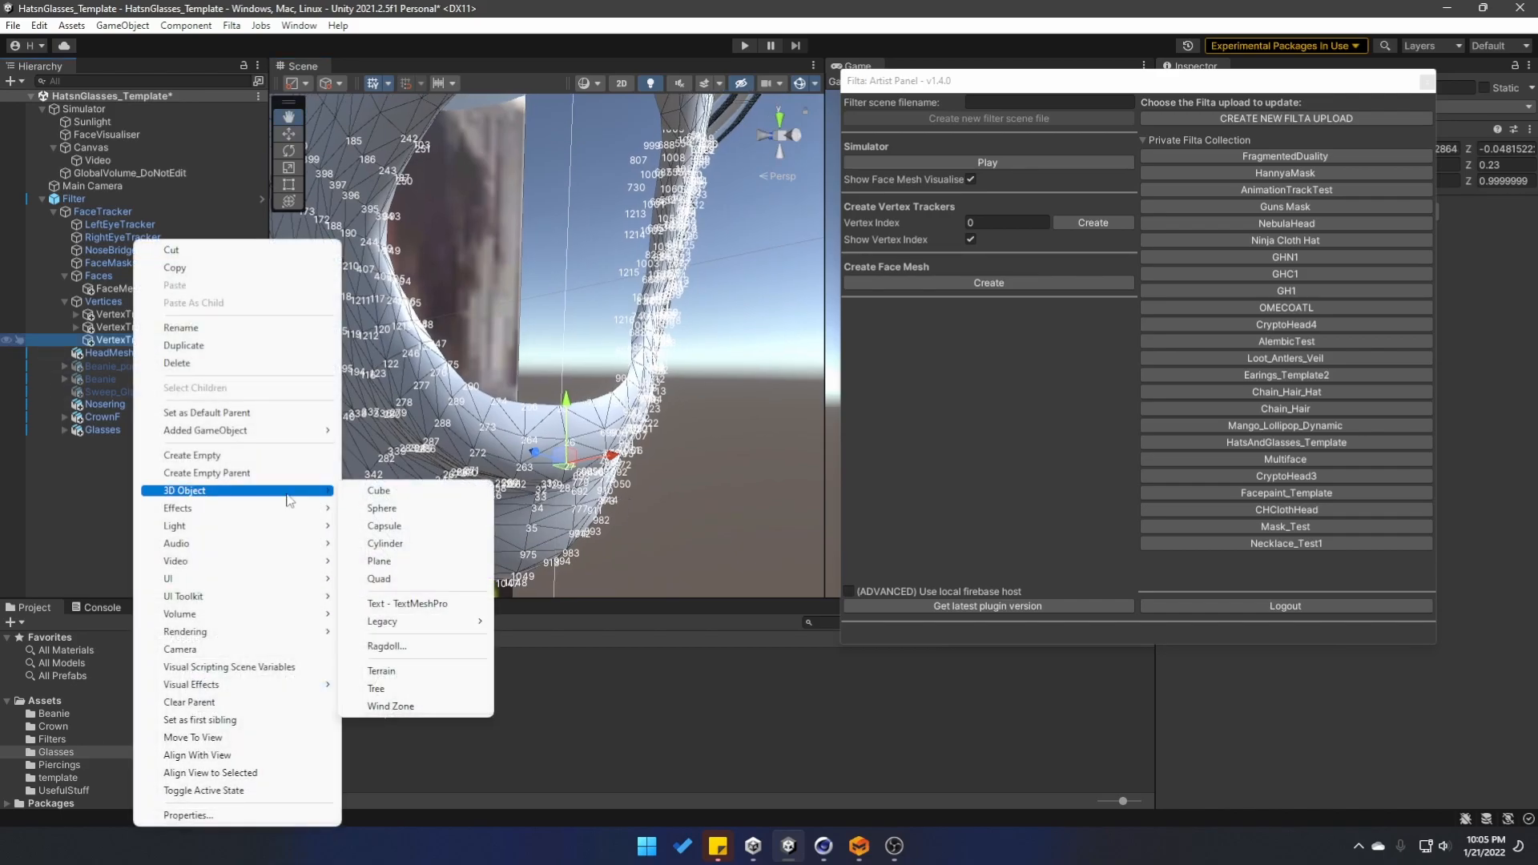
mouse_move(411, 543)
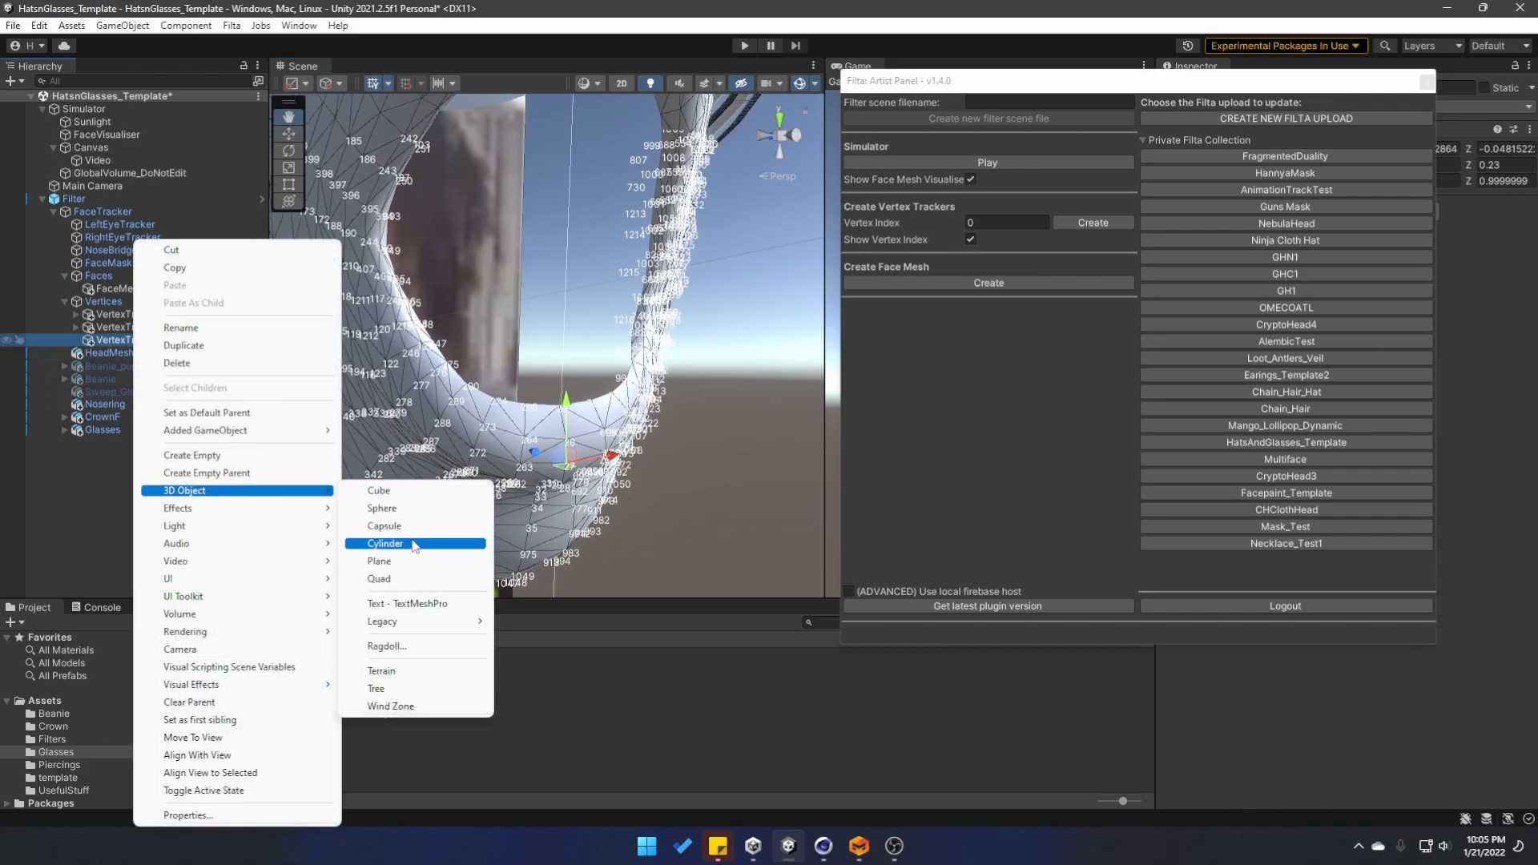
mouse_move(384, 526)
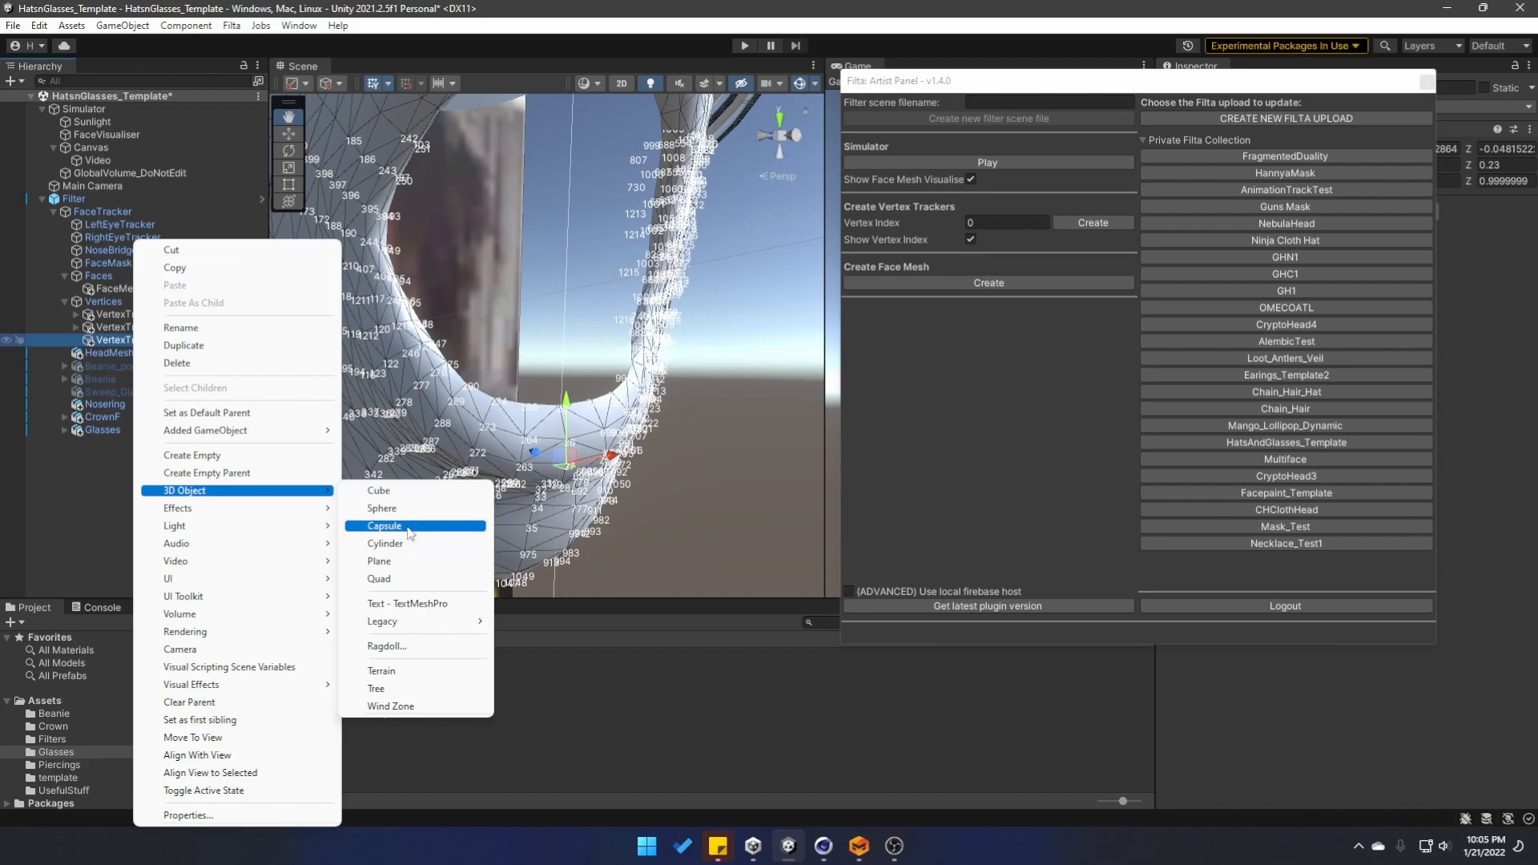
left_click(385, 526)
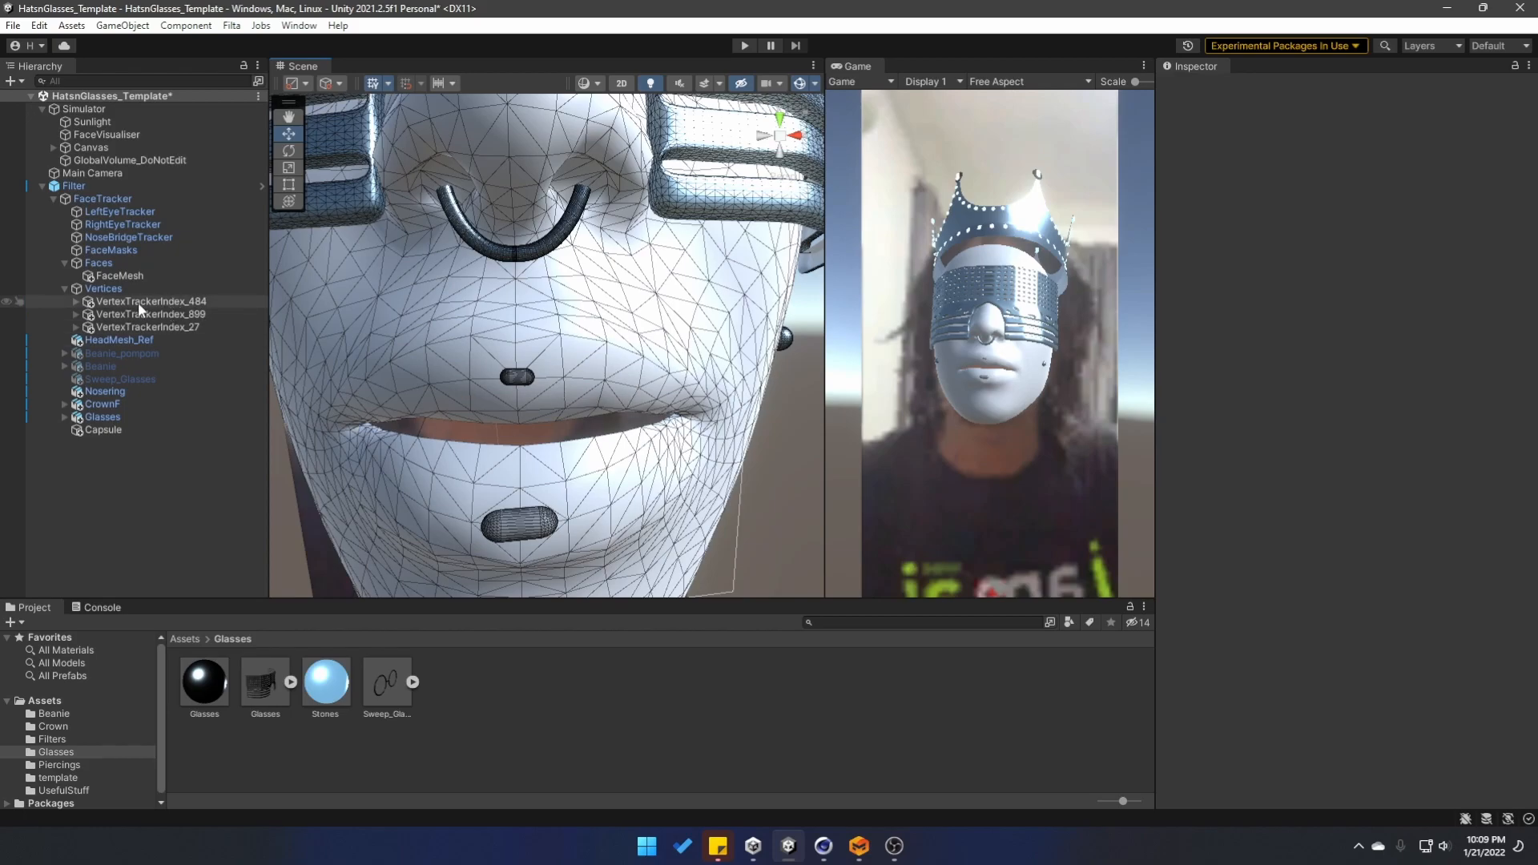
Place the capsule near the lower lip and run the Simulator preview, then return to FaceMesh.
left_click(104, 430)
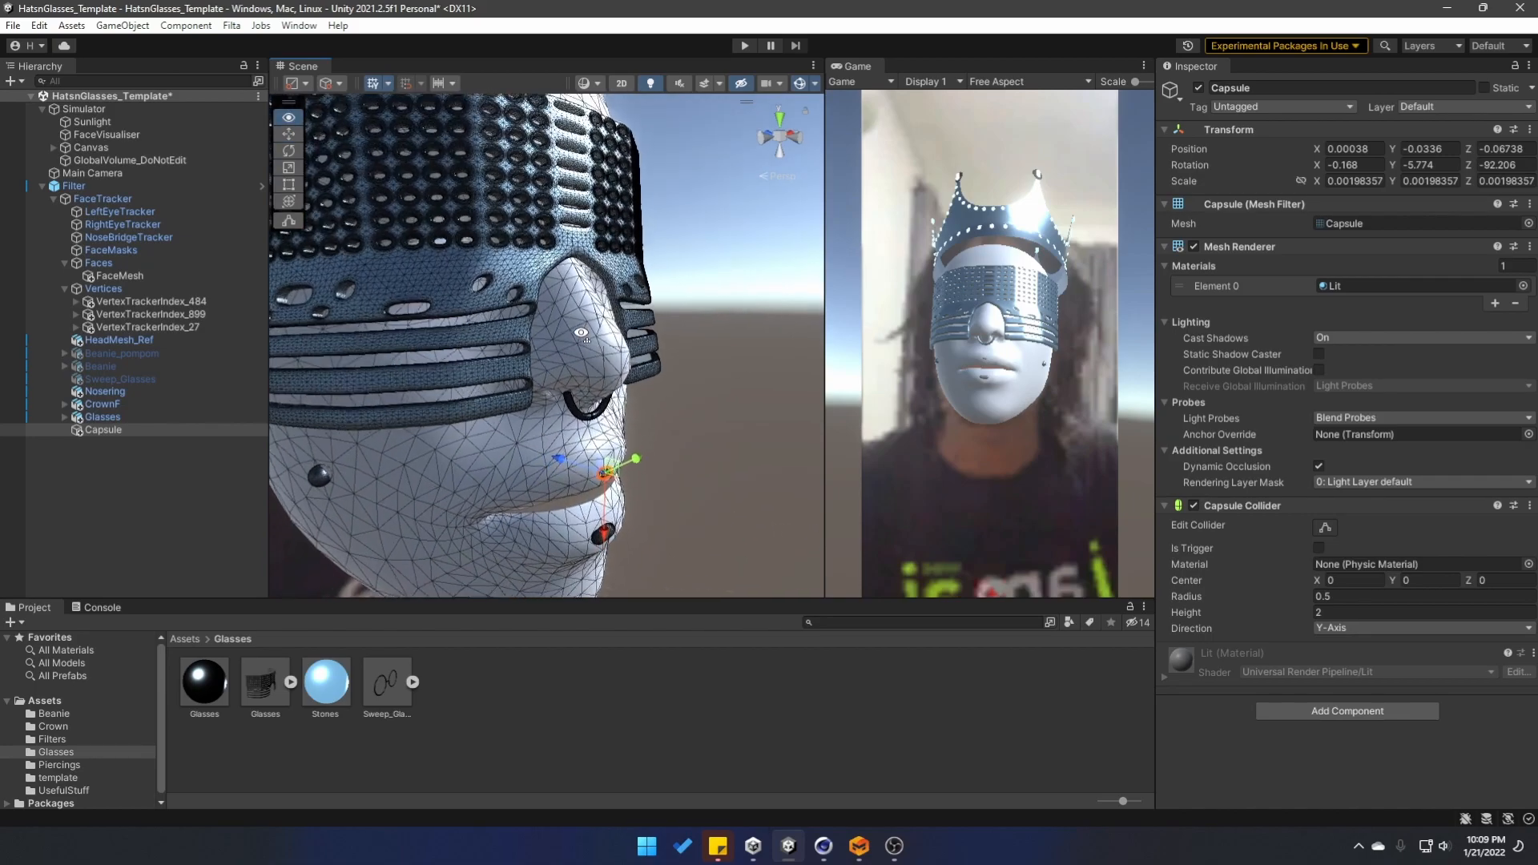
left_click(82, 107)
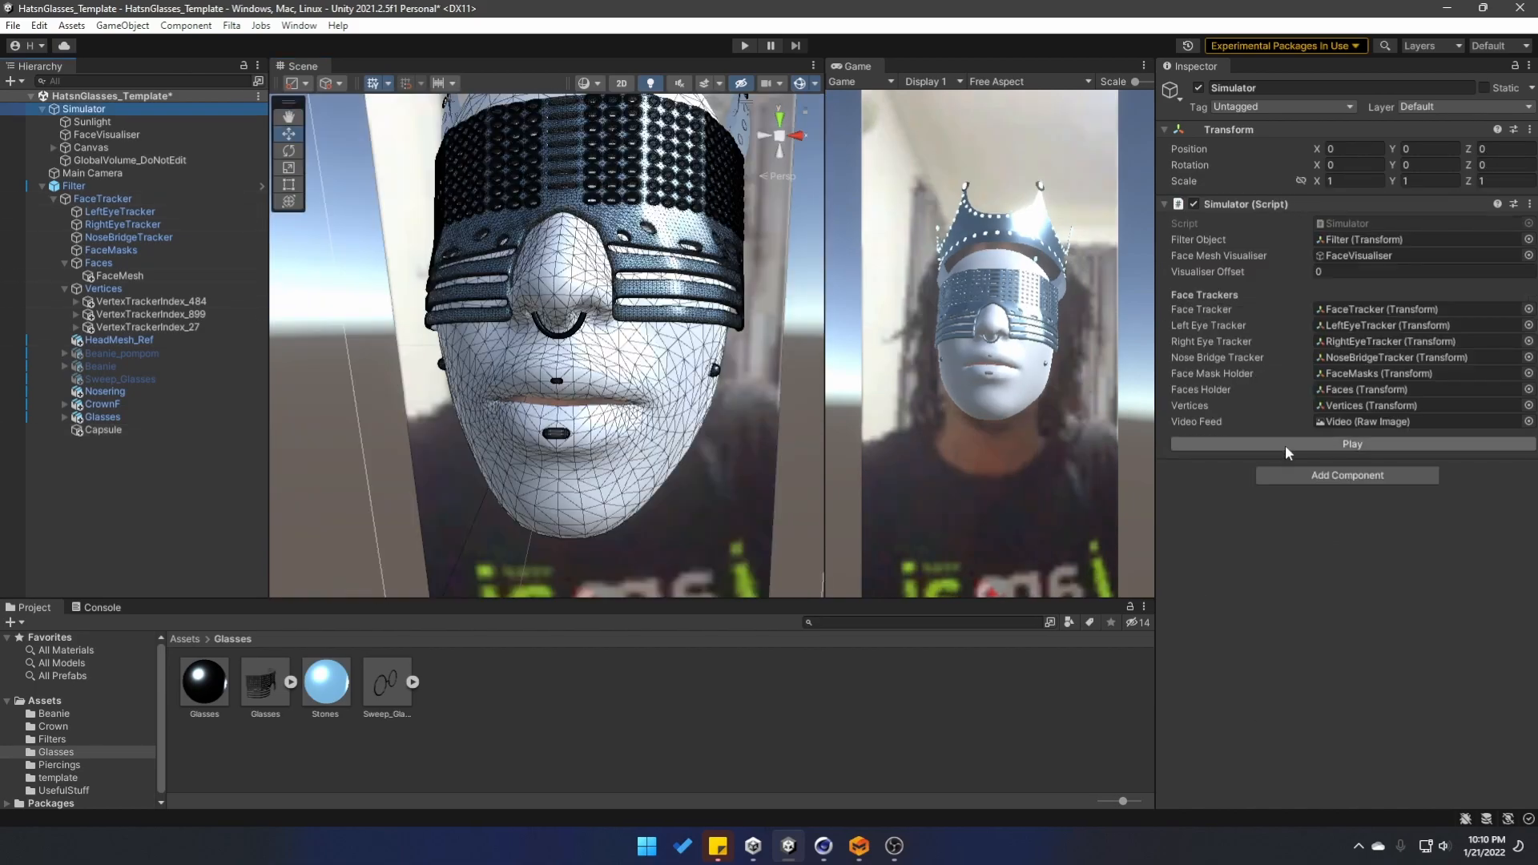
left_click(1353, 443)
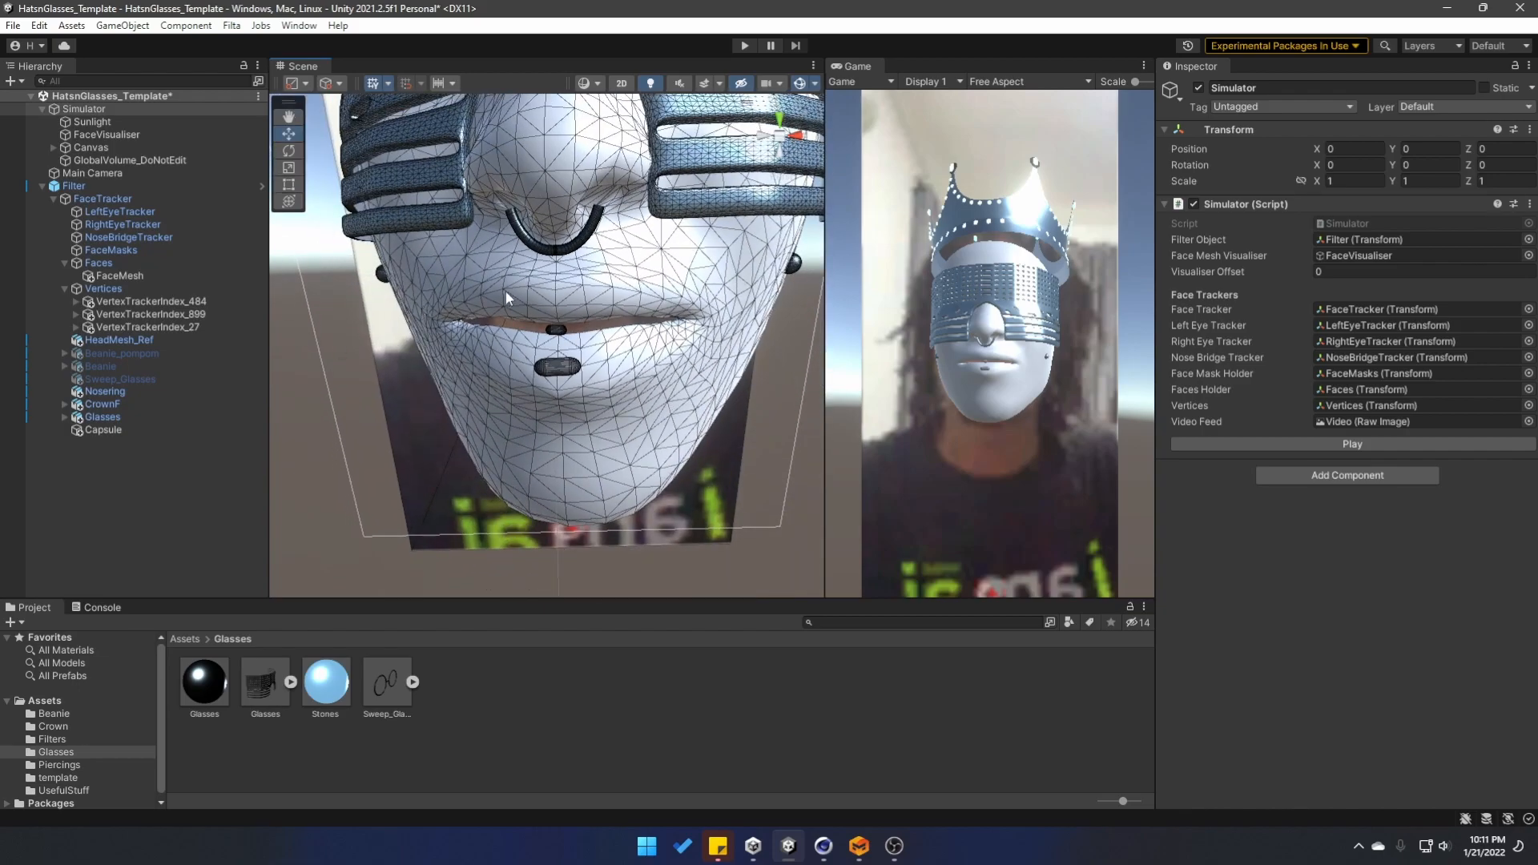
left_click(148, 327)
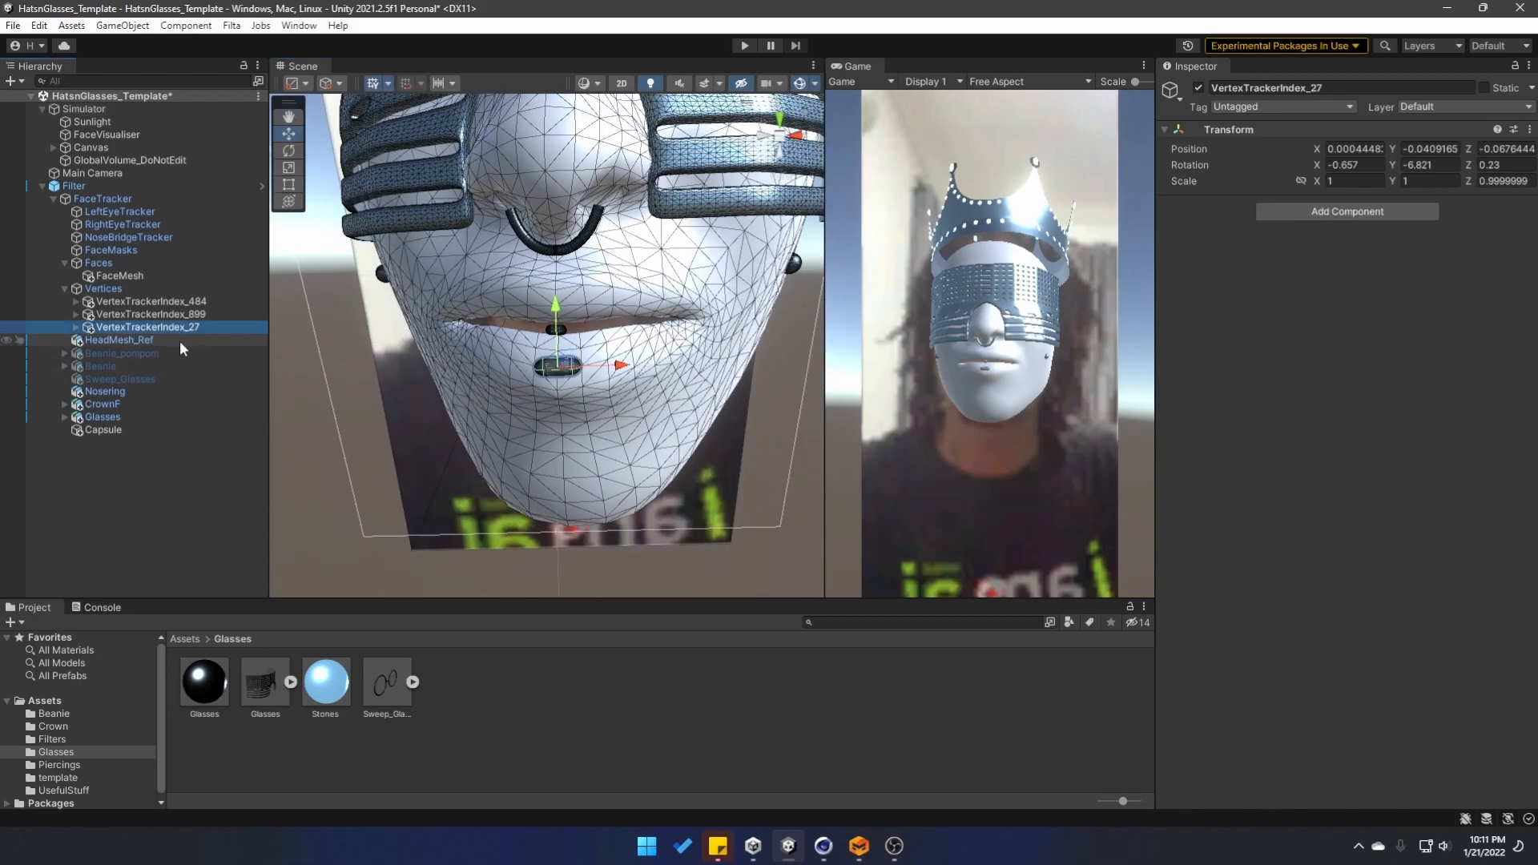
left_click(120, 276)
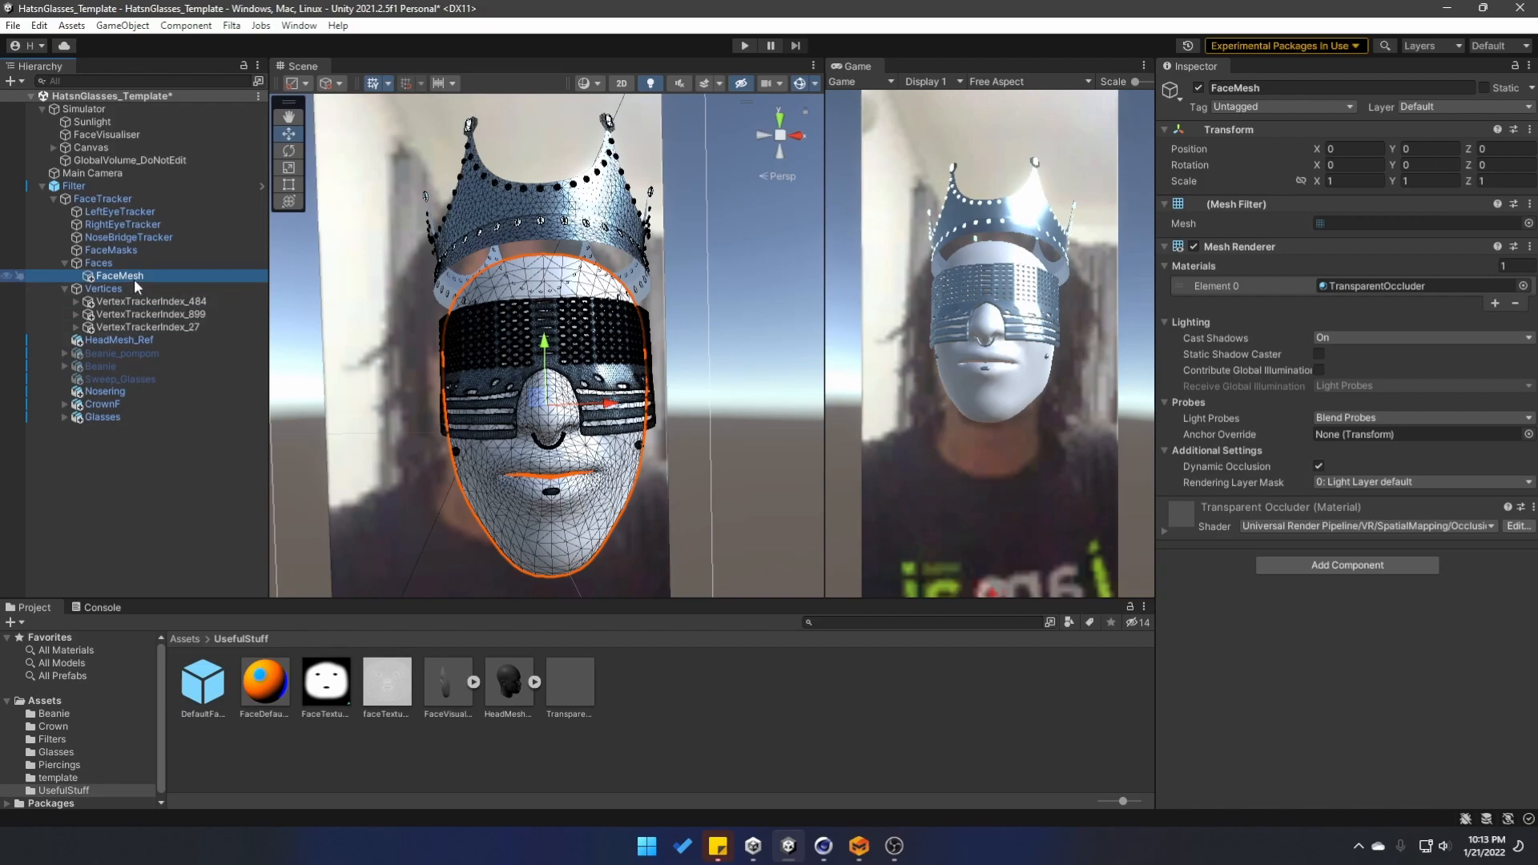
Assign TransparentOccluder to FaceMesh's Mesh Renderer and deselect to preview the occlusion.
left_click(569, 682)
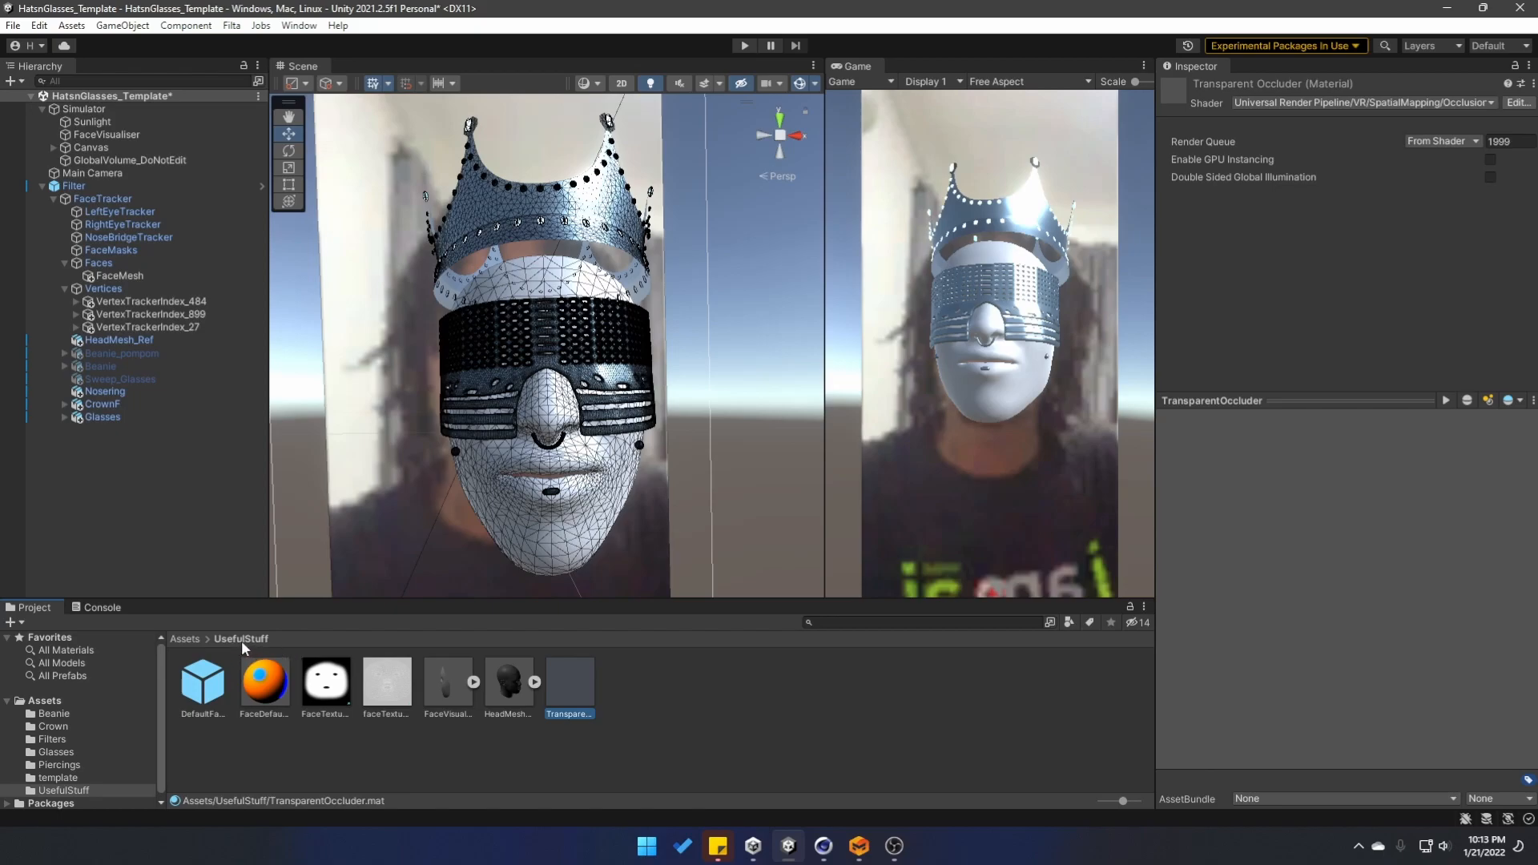
left_click(118, 276)
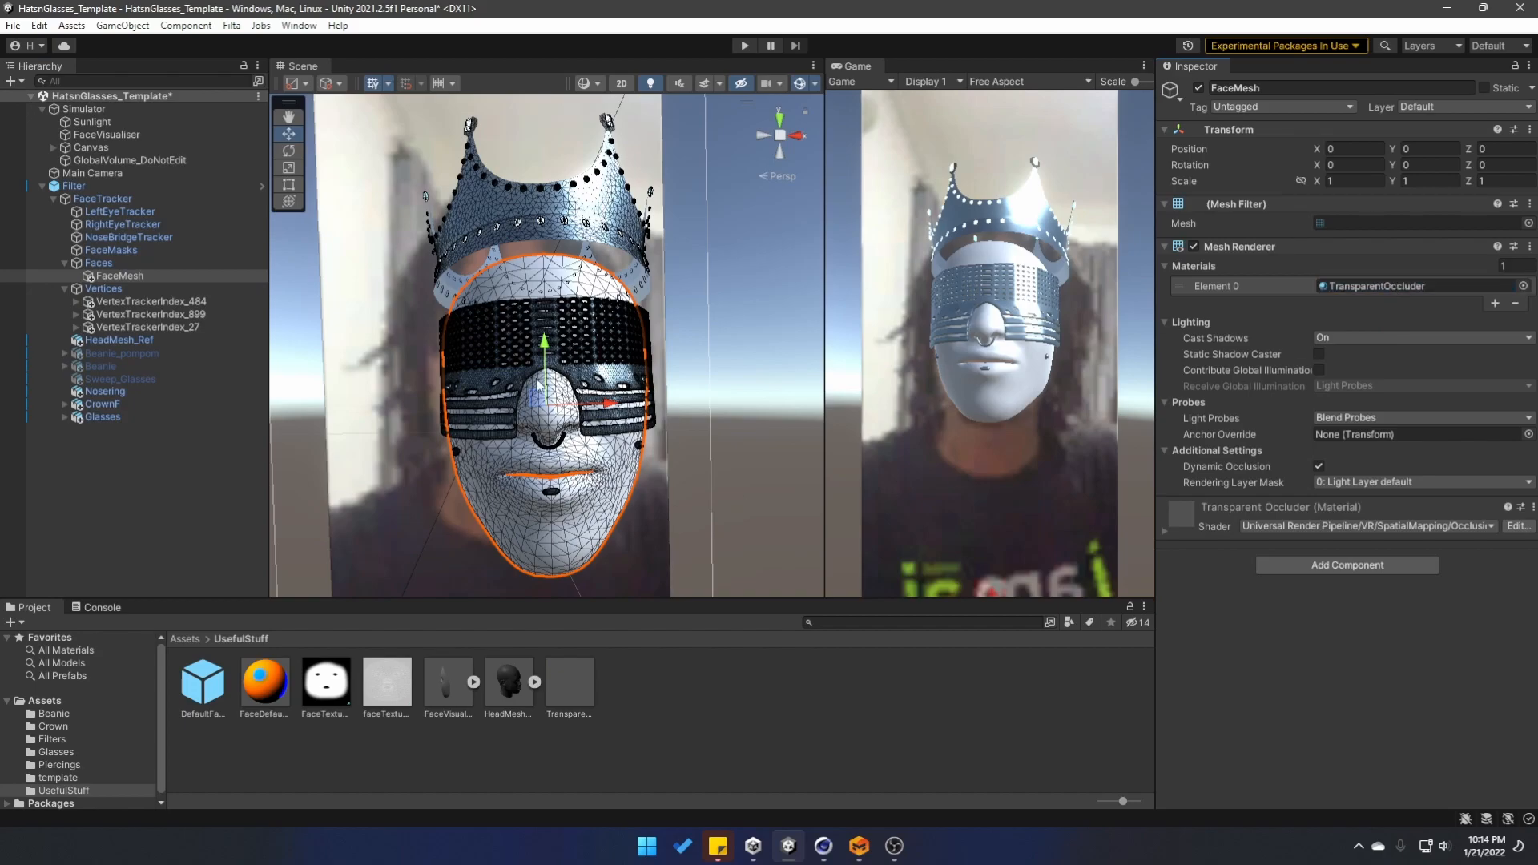
mouse_move(715, 254)
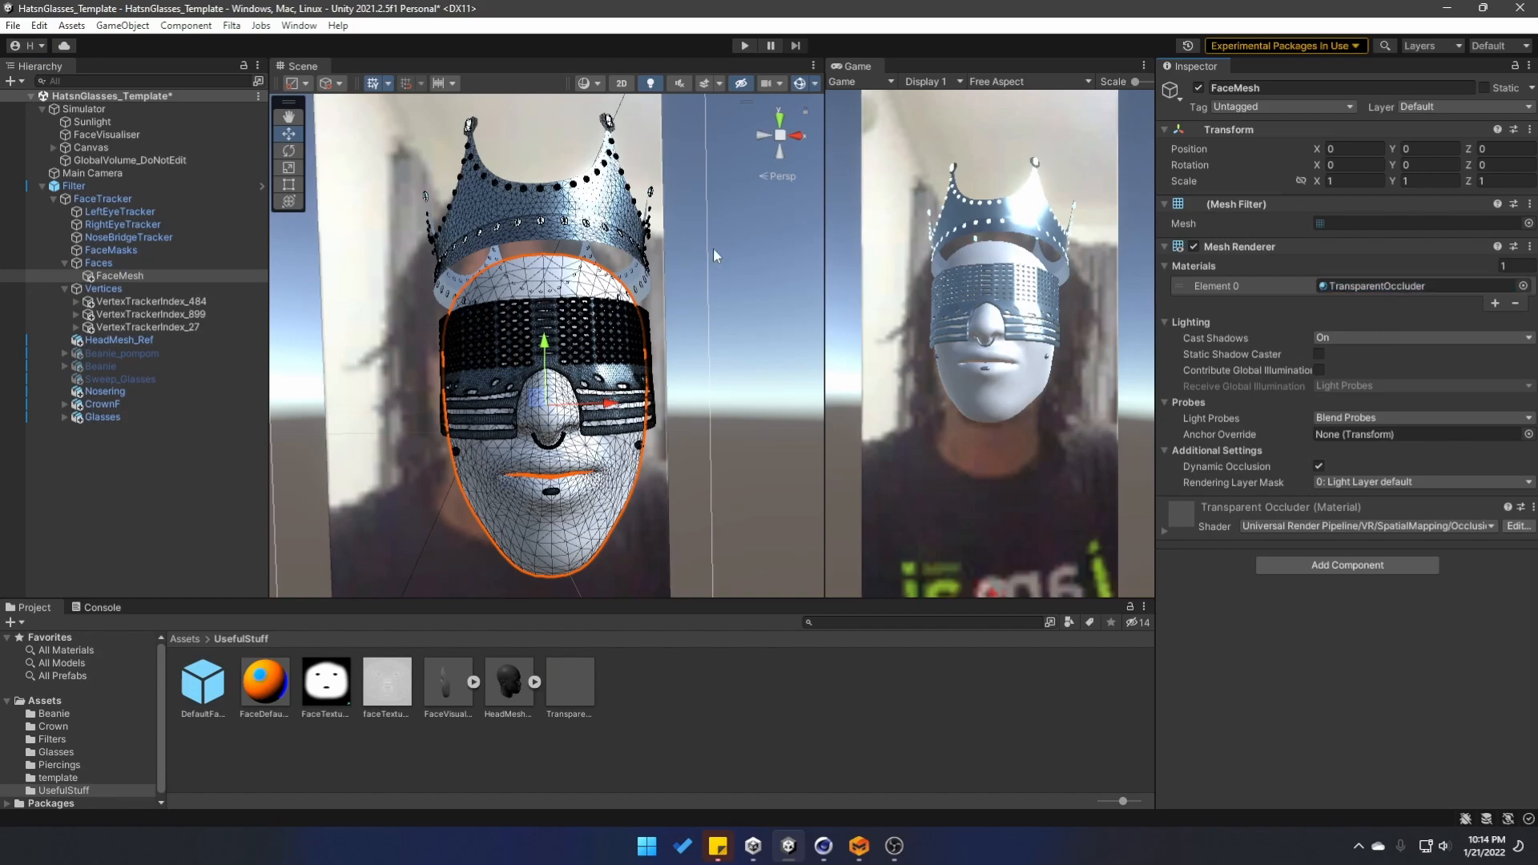
left_click(740, 82)
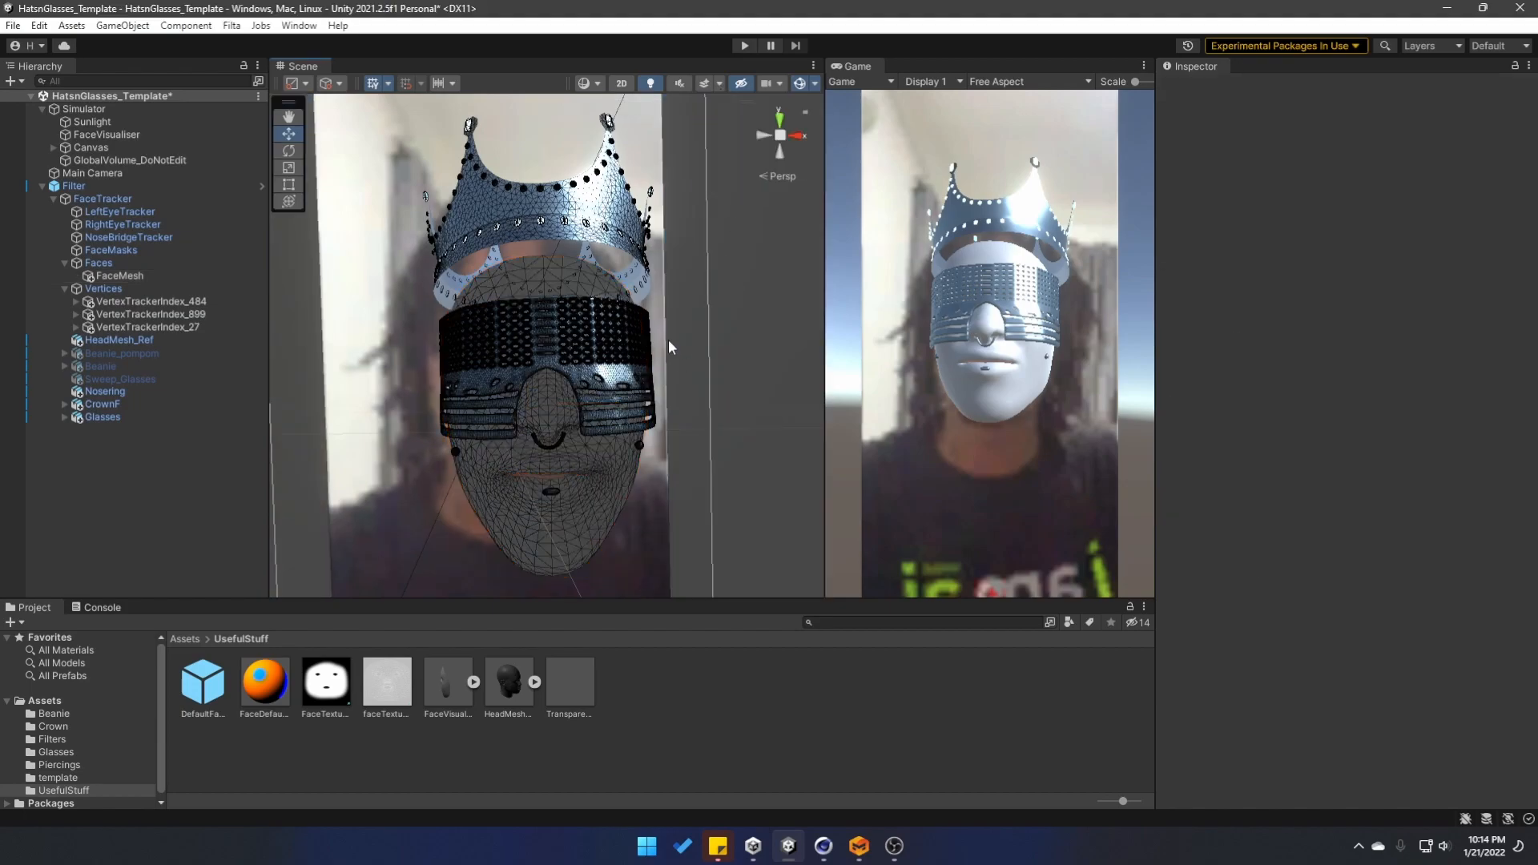
Enable HeadMesh_Ref so the reference head shows under the crown and glasses, then deselect it.
left_click(119, 340)
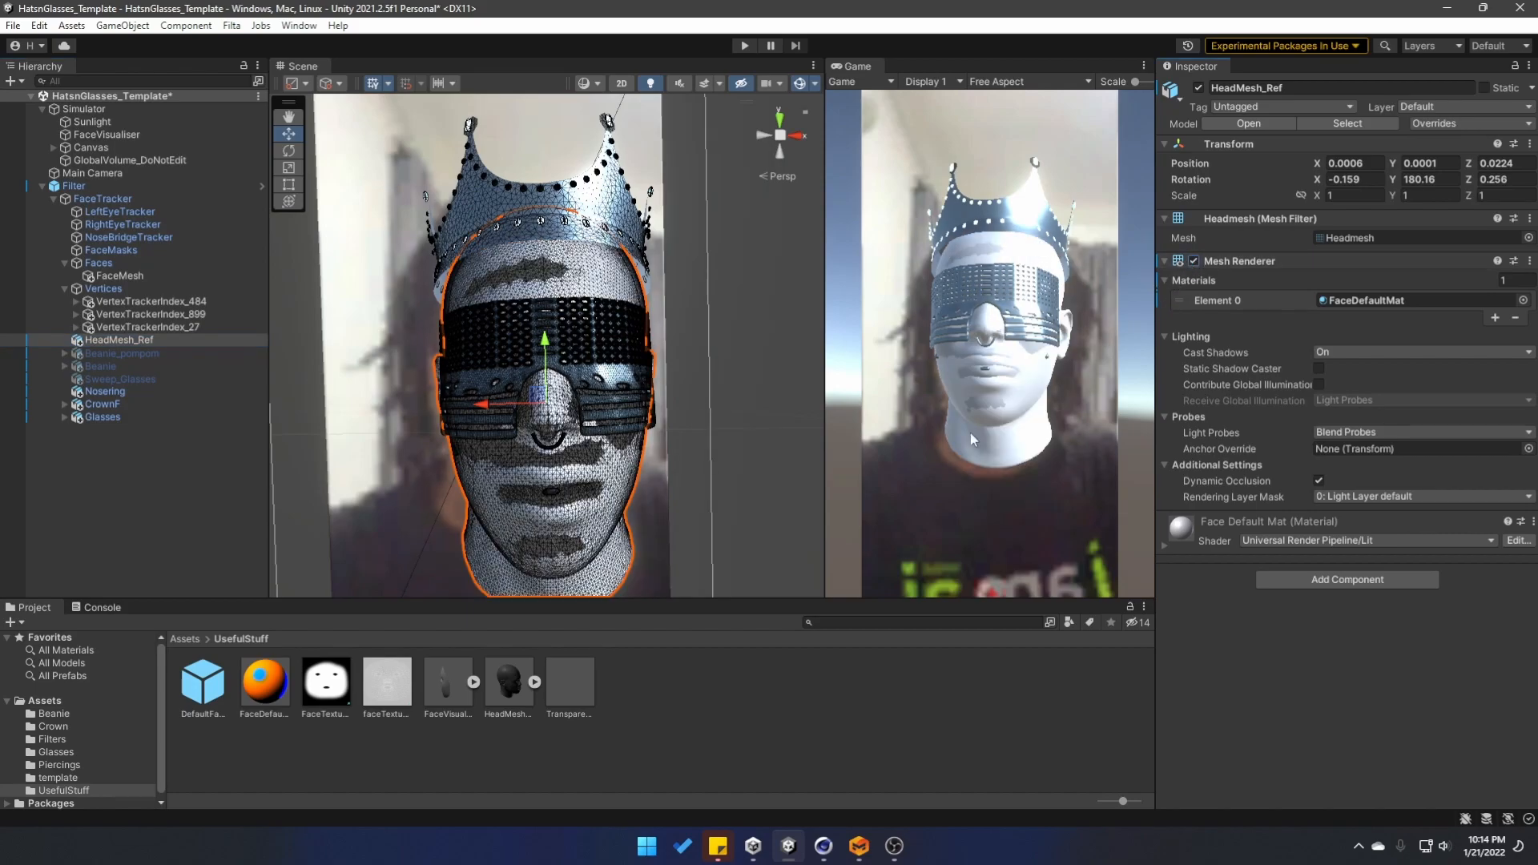
left_click(1413, 300)
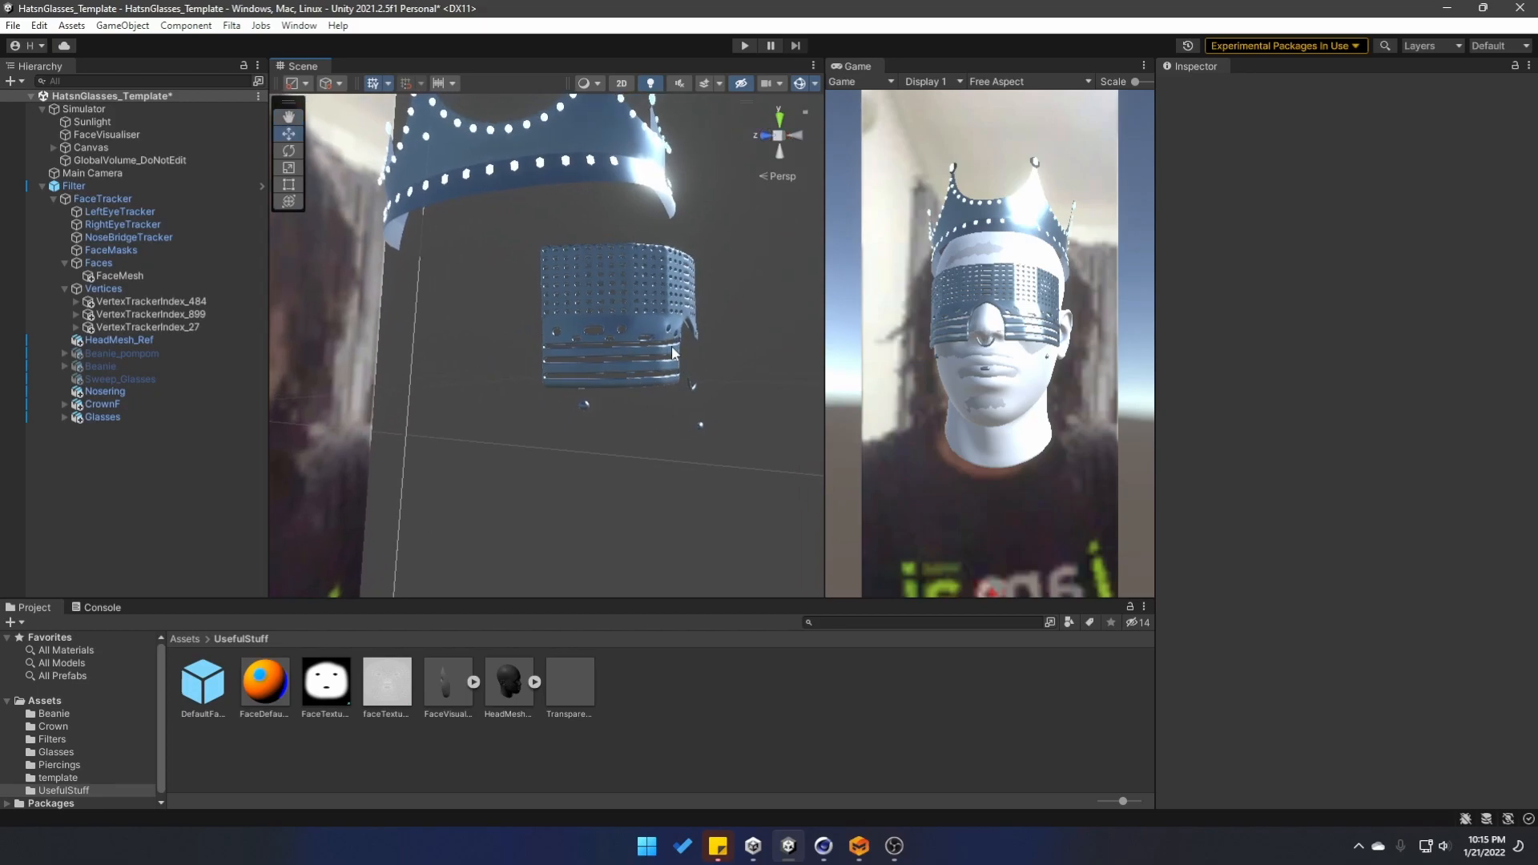
mouse_move(615, 352)
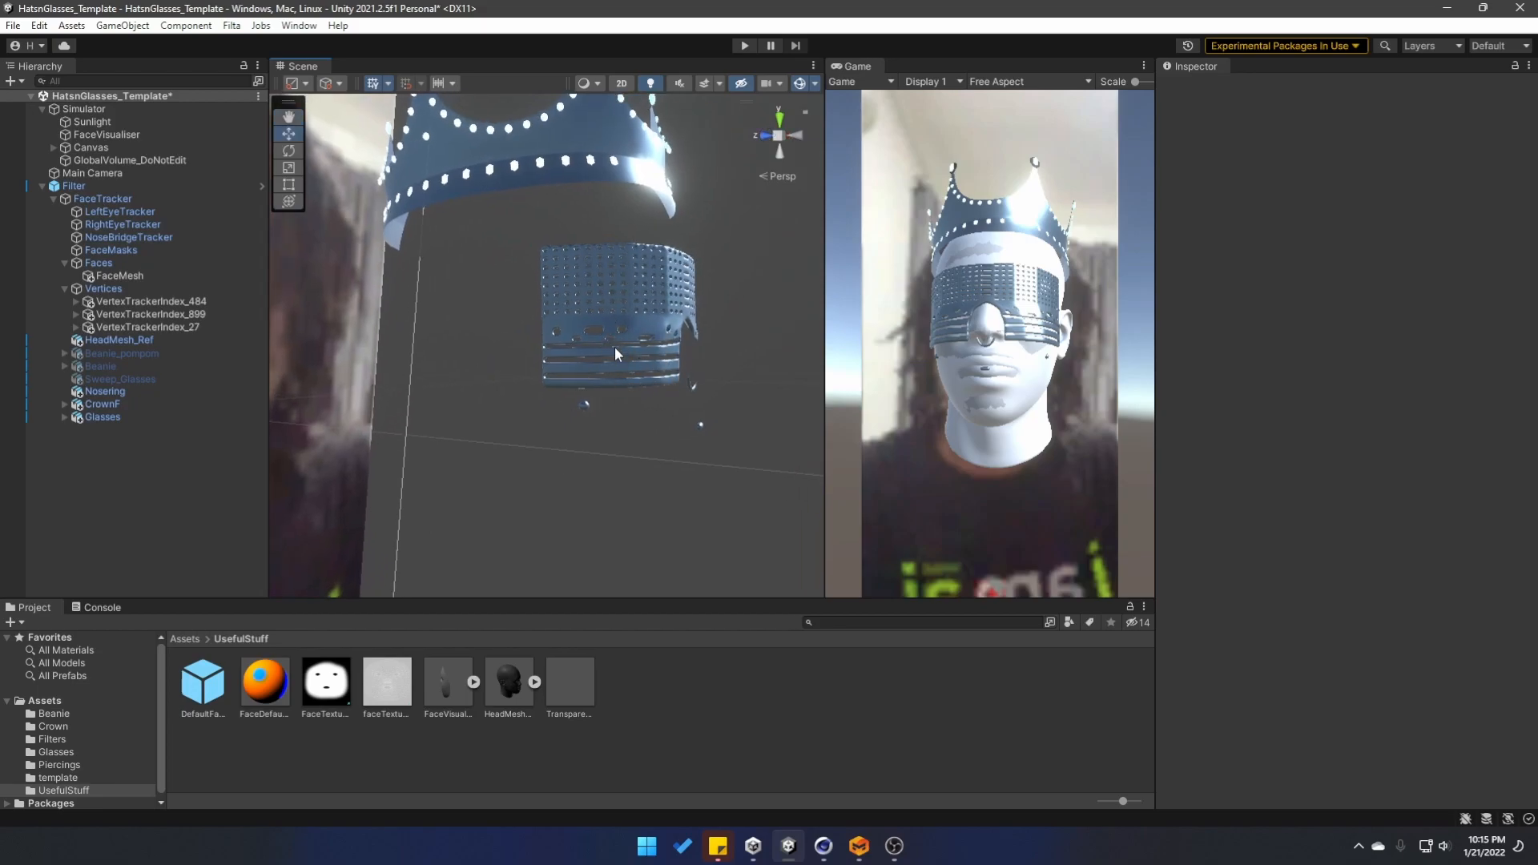
mouse_move(583, 275)
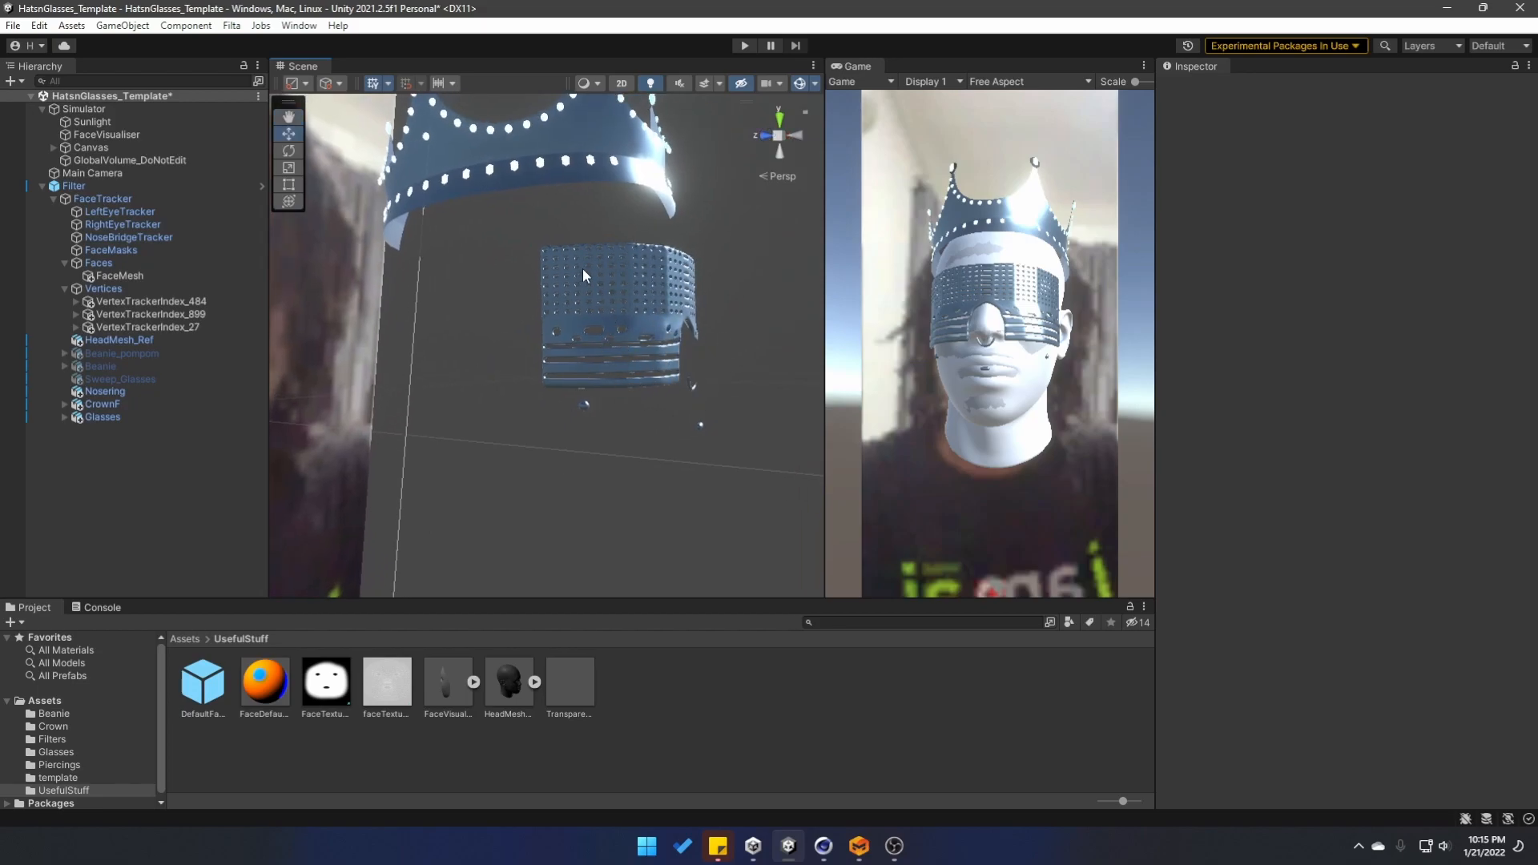